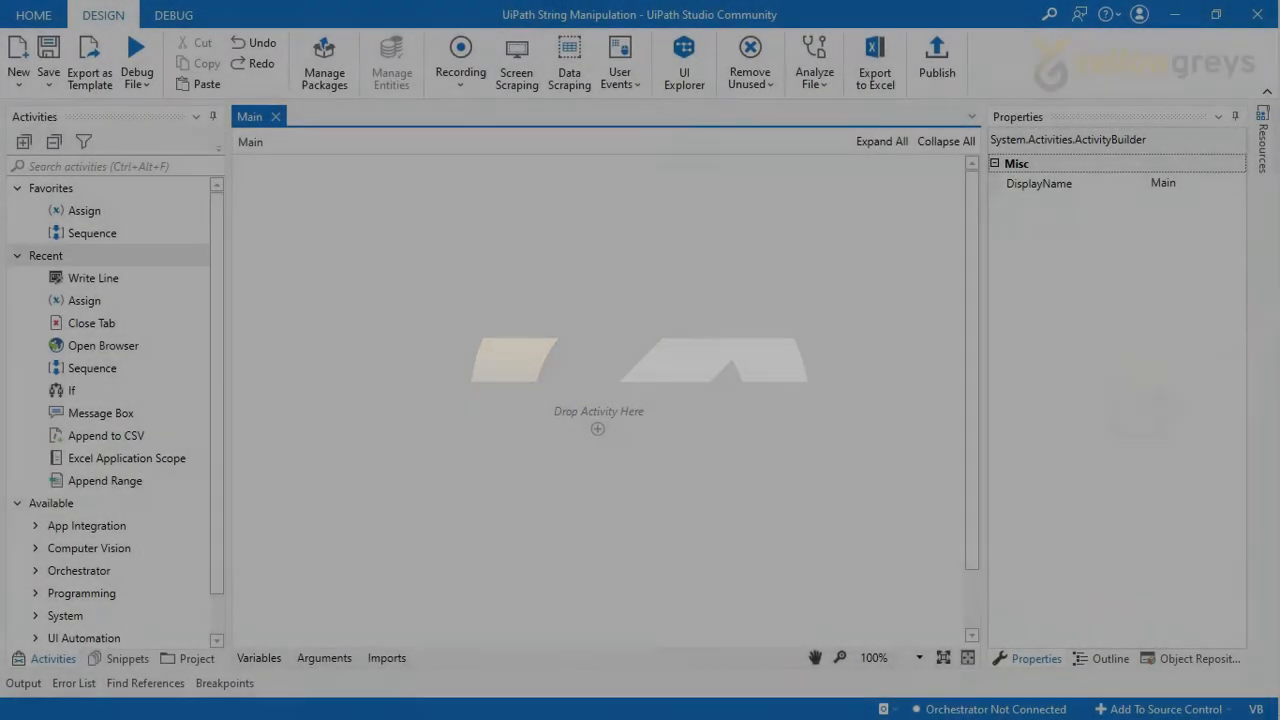
mouse_move(18, 56)
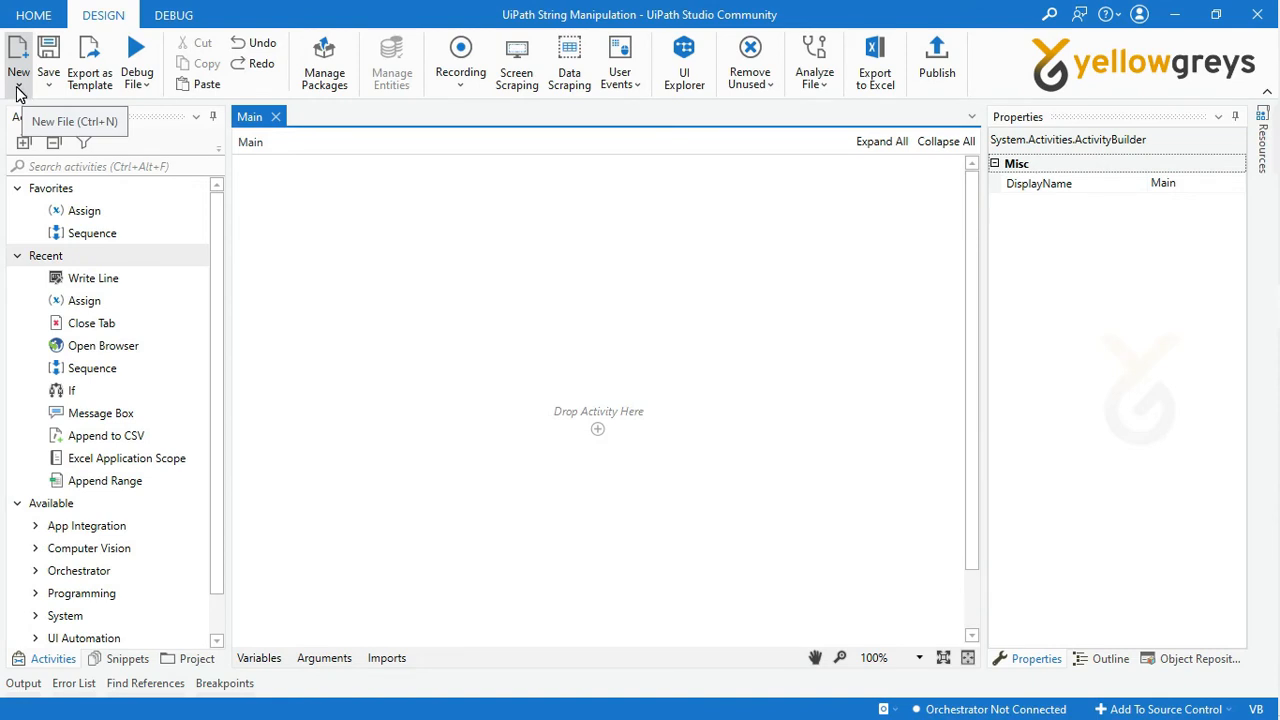
Create a new sequence workflow named Split from the New menu
click(18, 68)
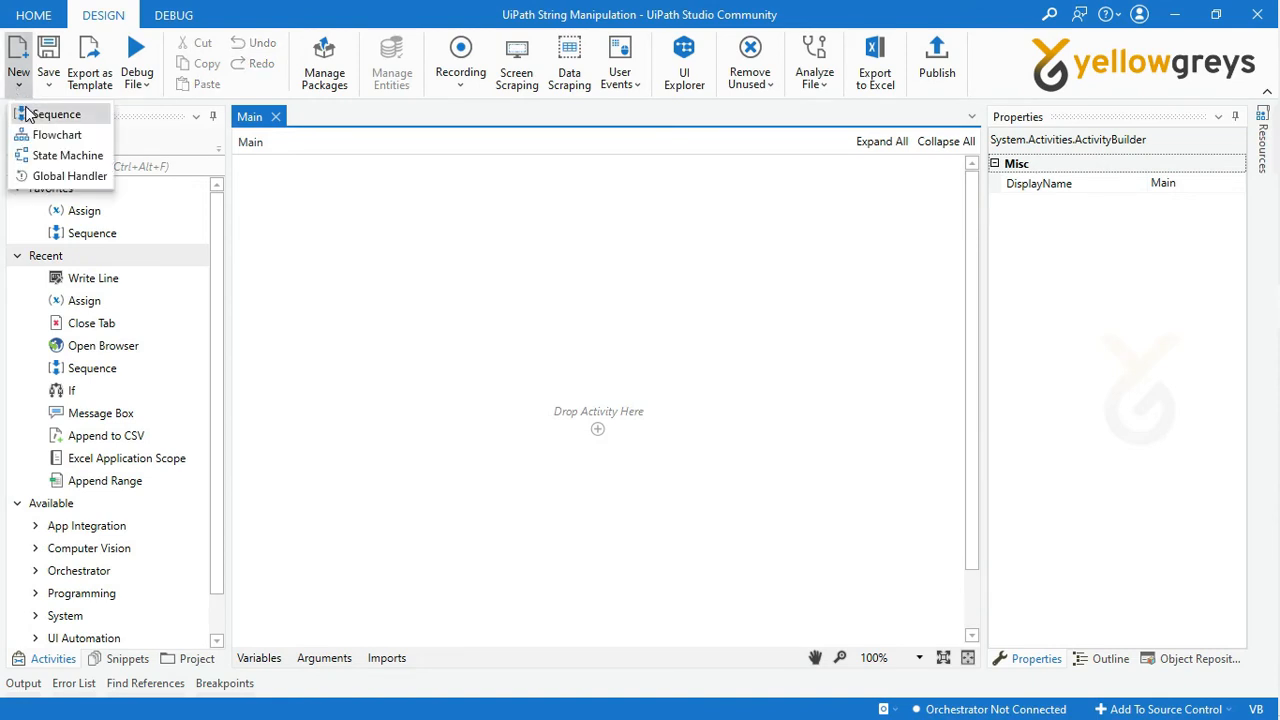
click(56, 112)
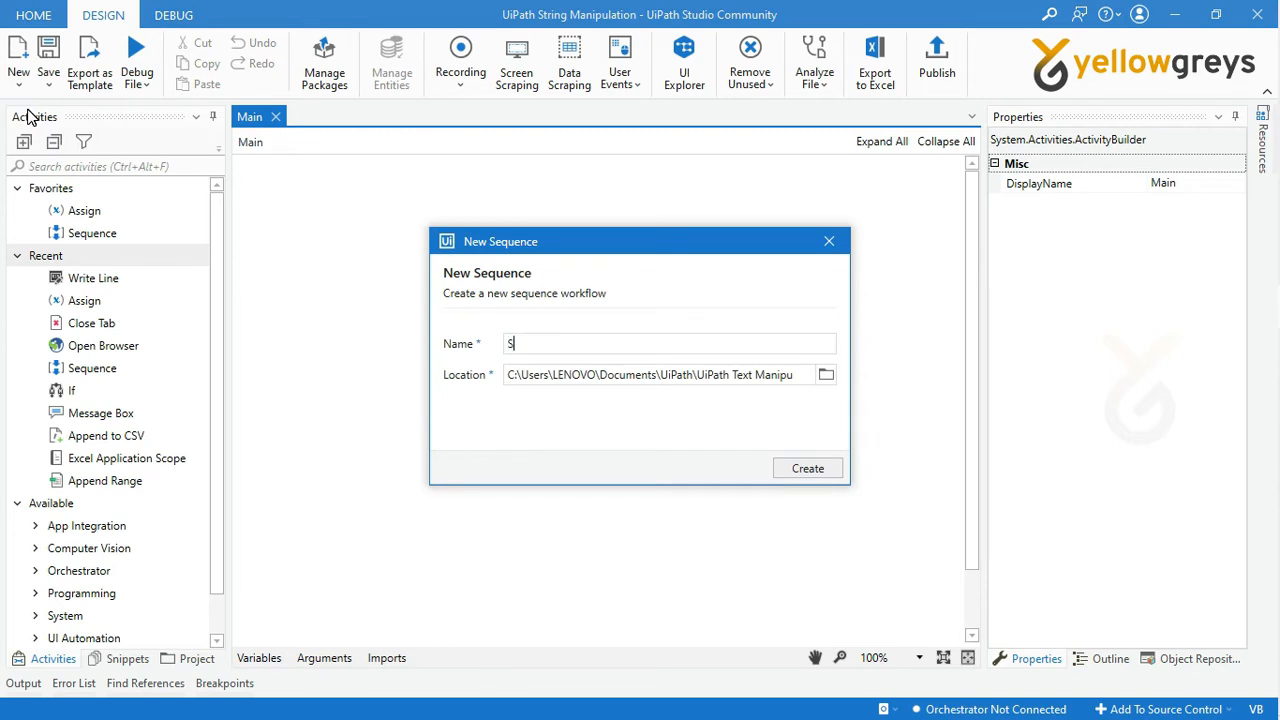
text(plit)
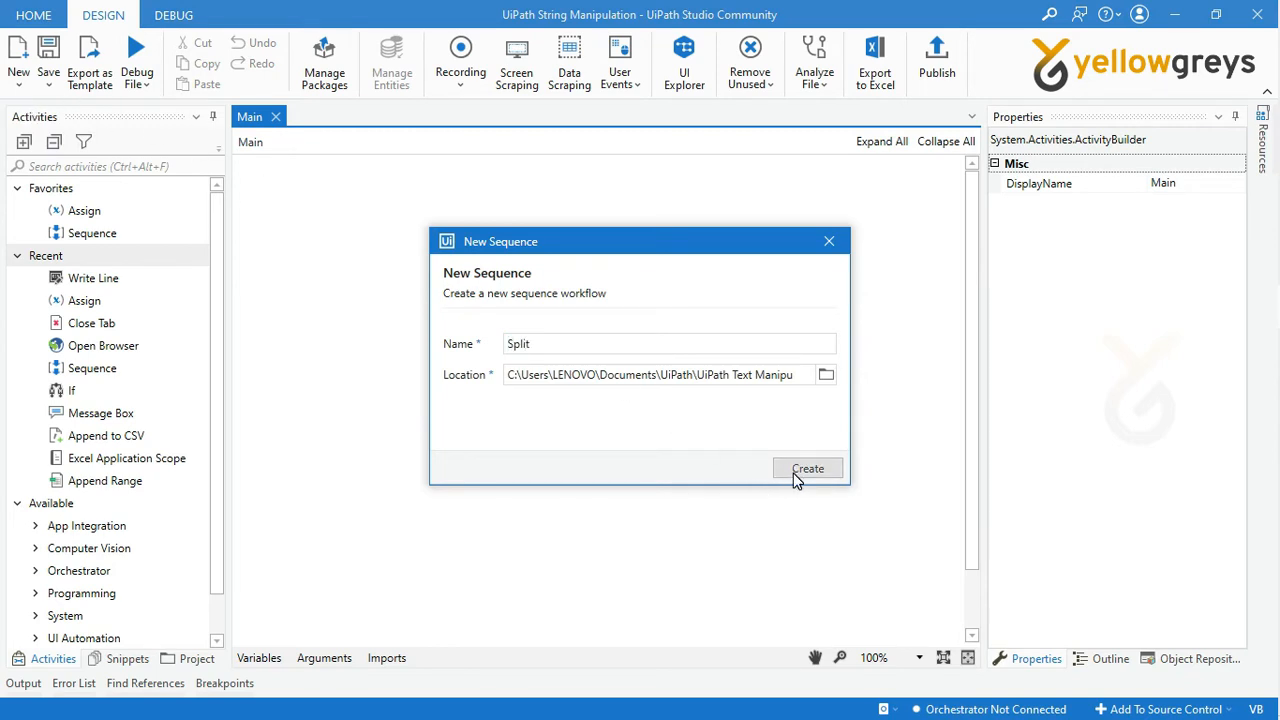
click(808, 468)
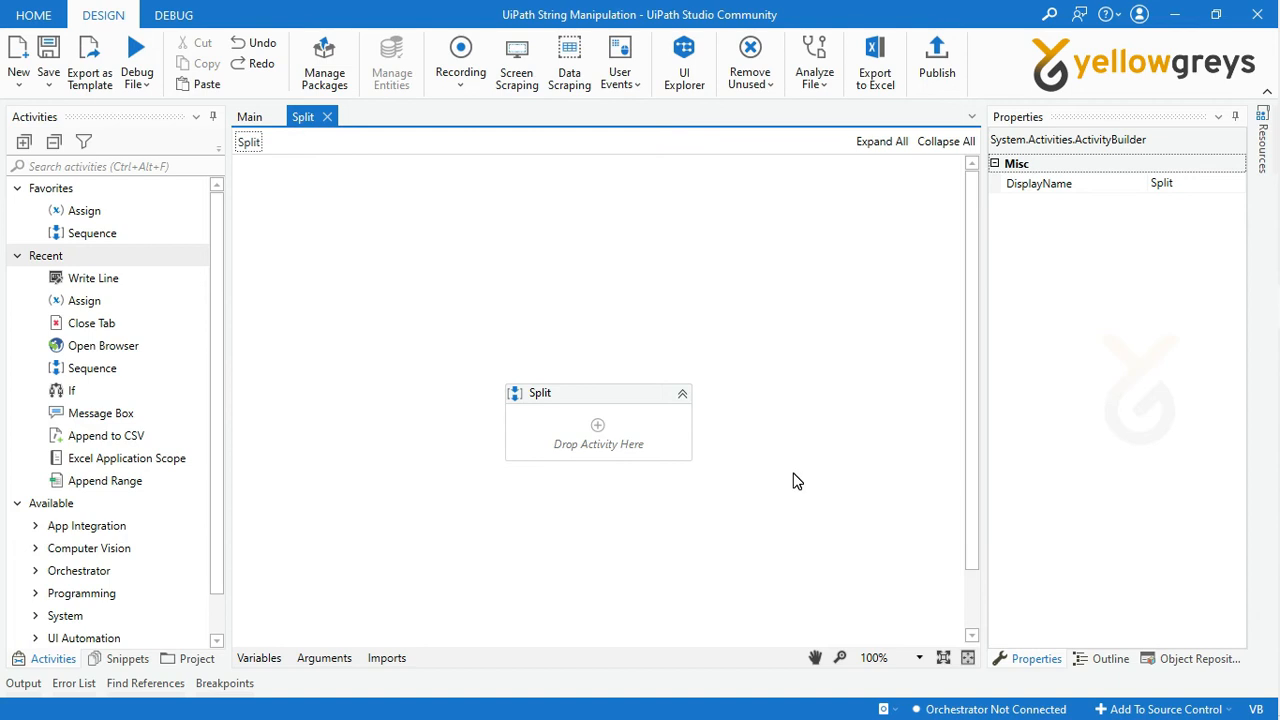
mouse_move(84, 210)
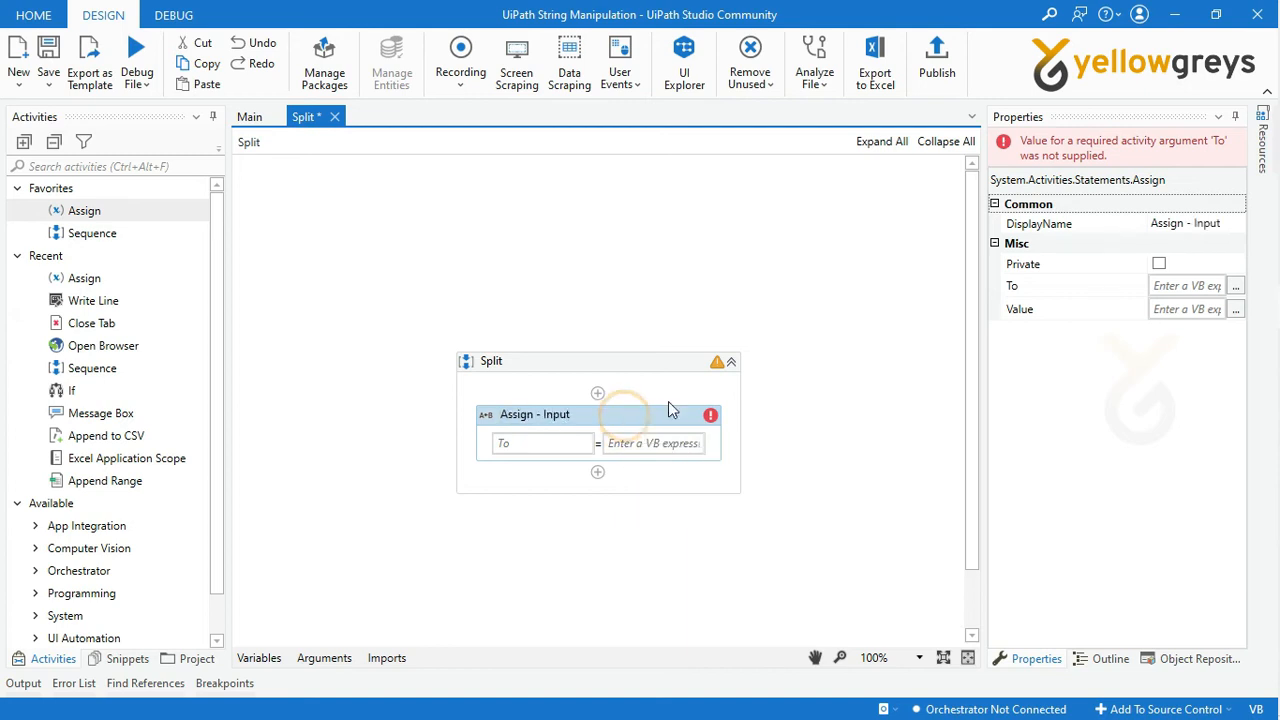
Set the Assign target to the variable strInput via the Expression Editor
click(1236, 284)
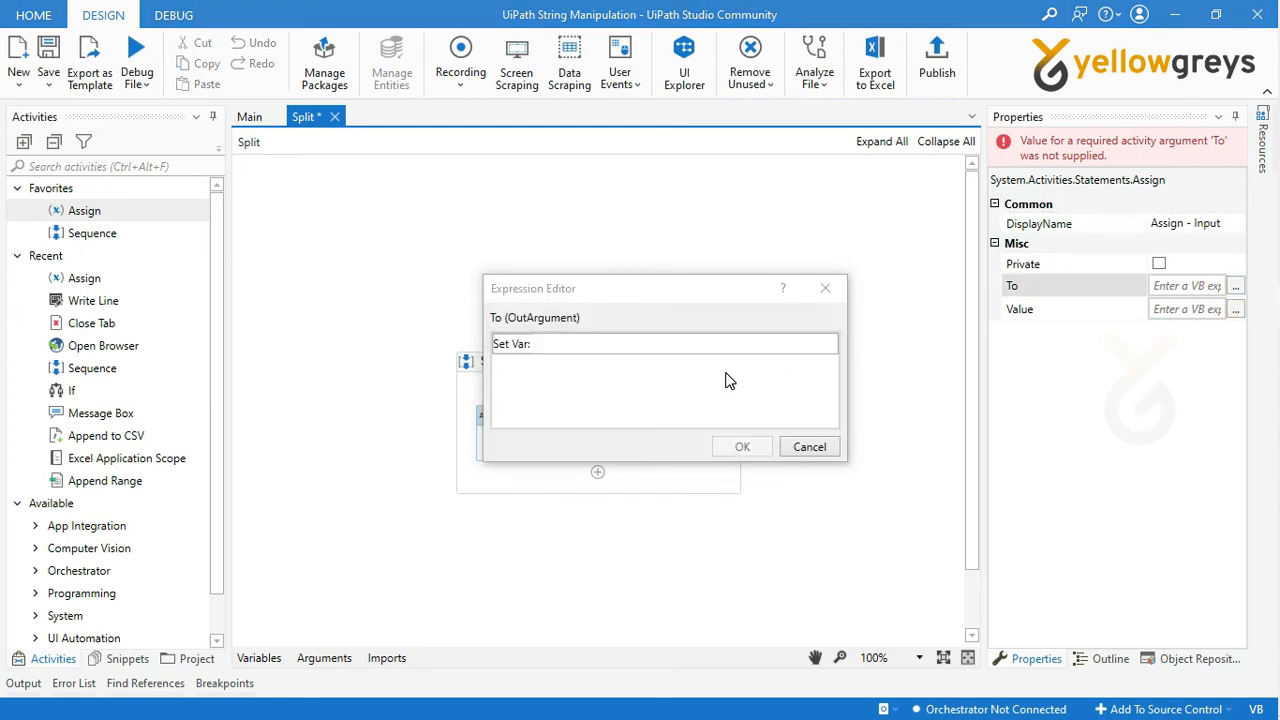
text(str)
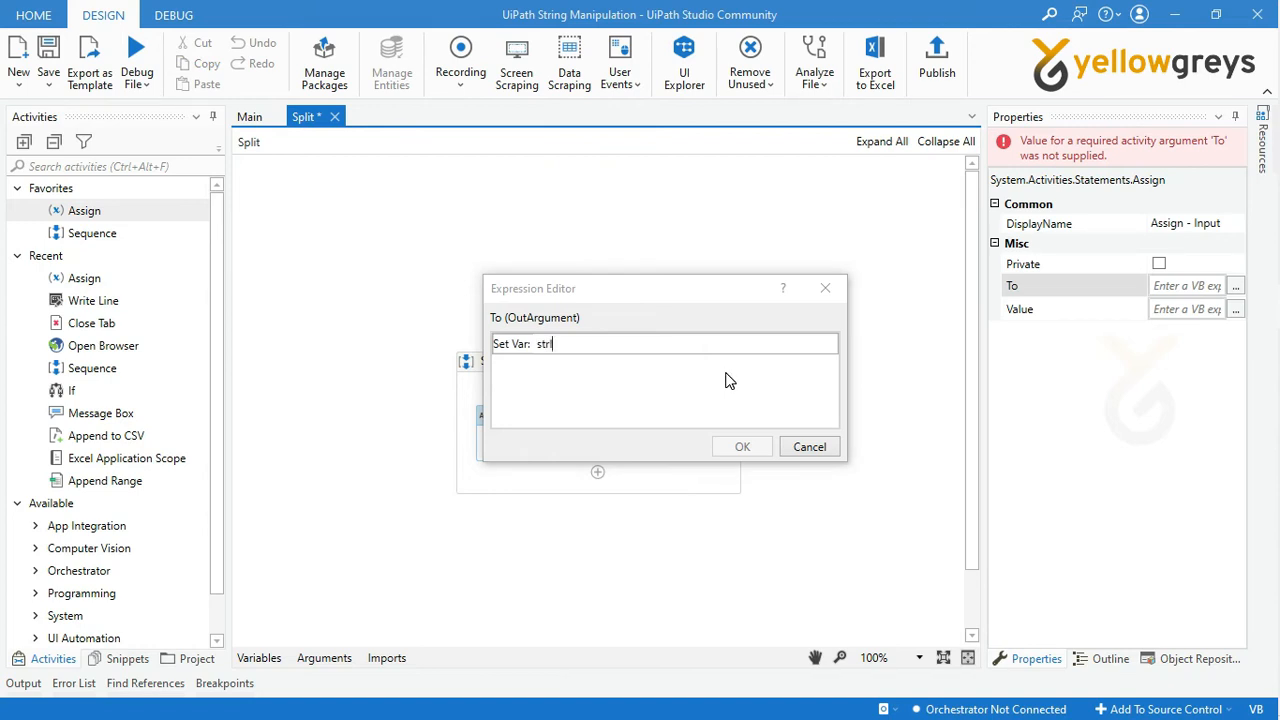
text(Input)
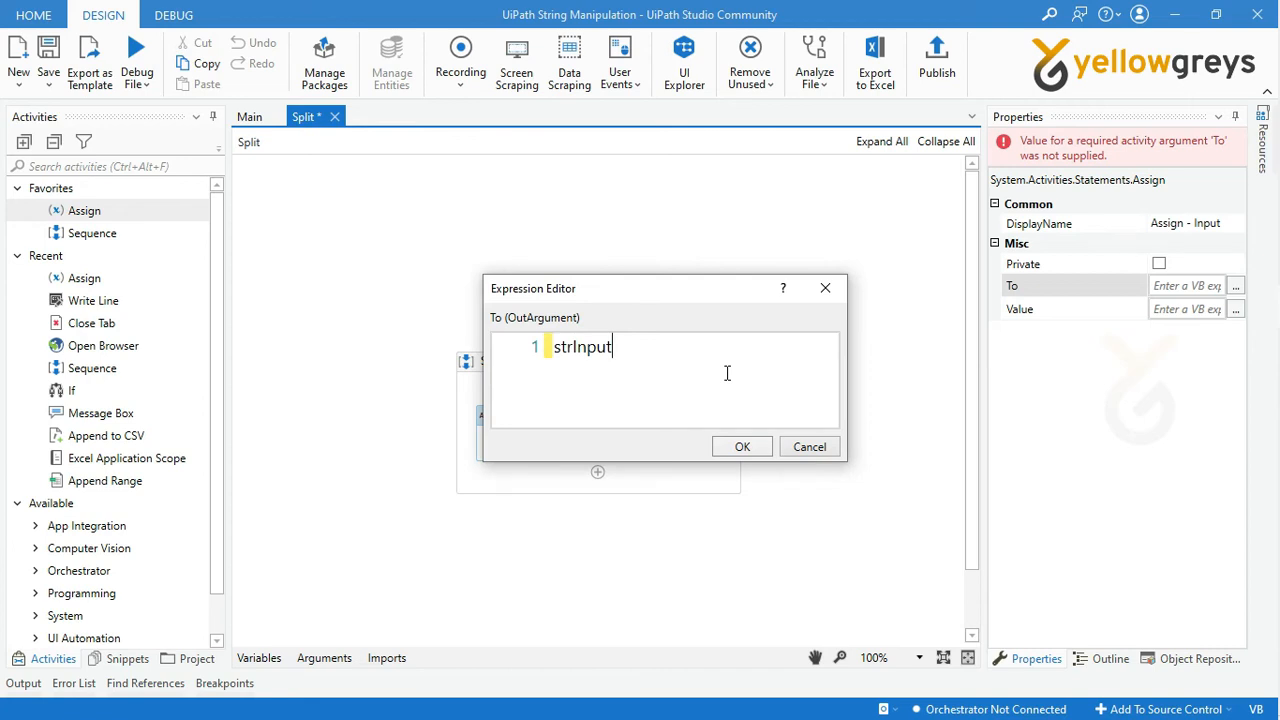
click(742, 446)
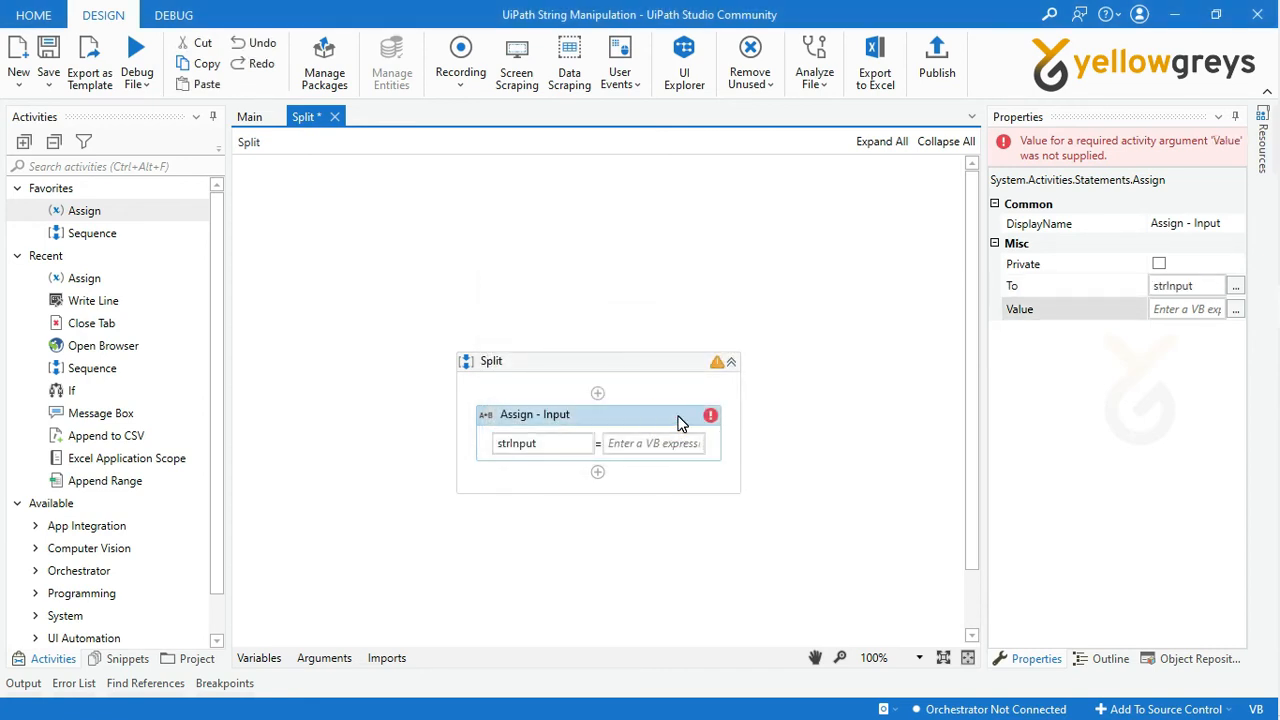
Set the value to "UiPath:Studio:StudioX:StudioPro:Orchestrator:Robot"
click(1236, 308)
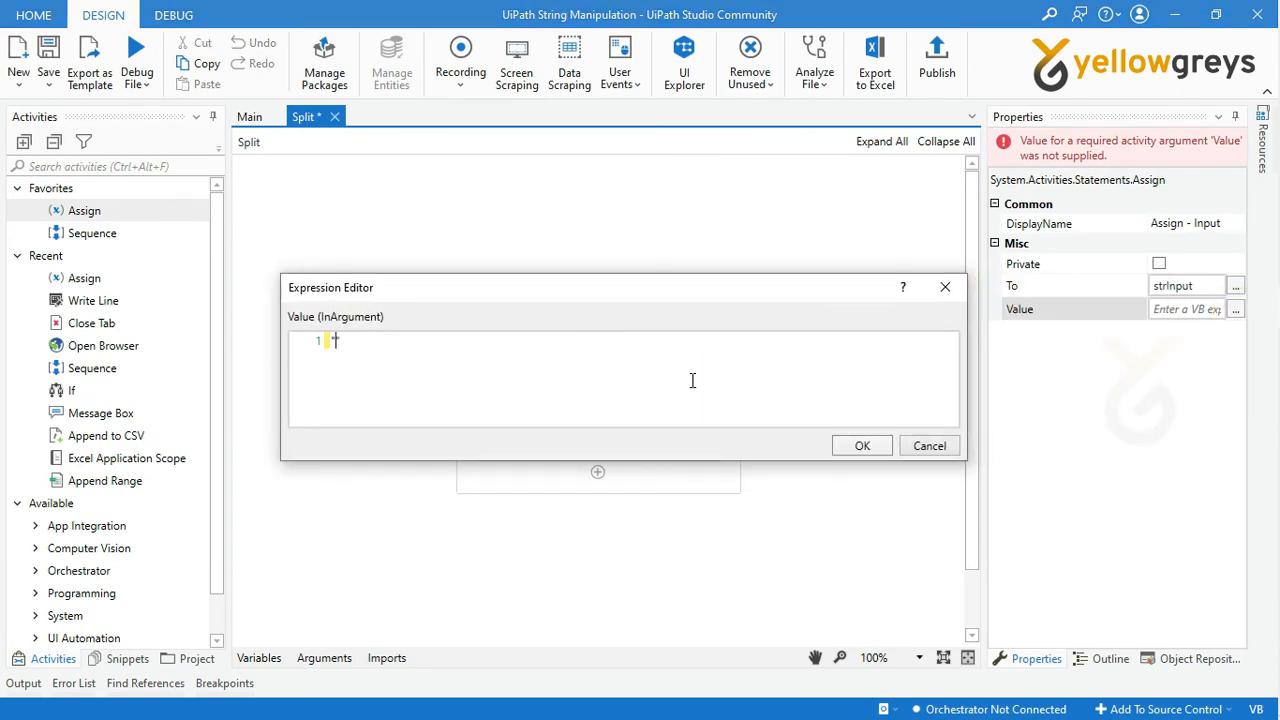
text("UiPath:Studio:Studio)
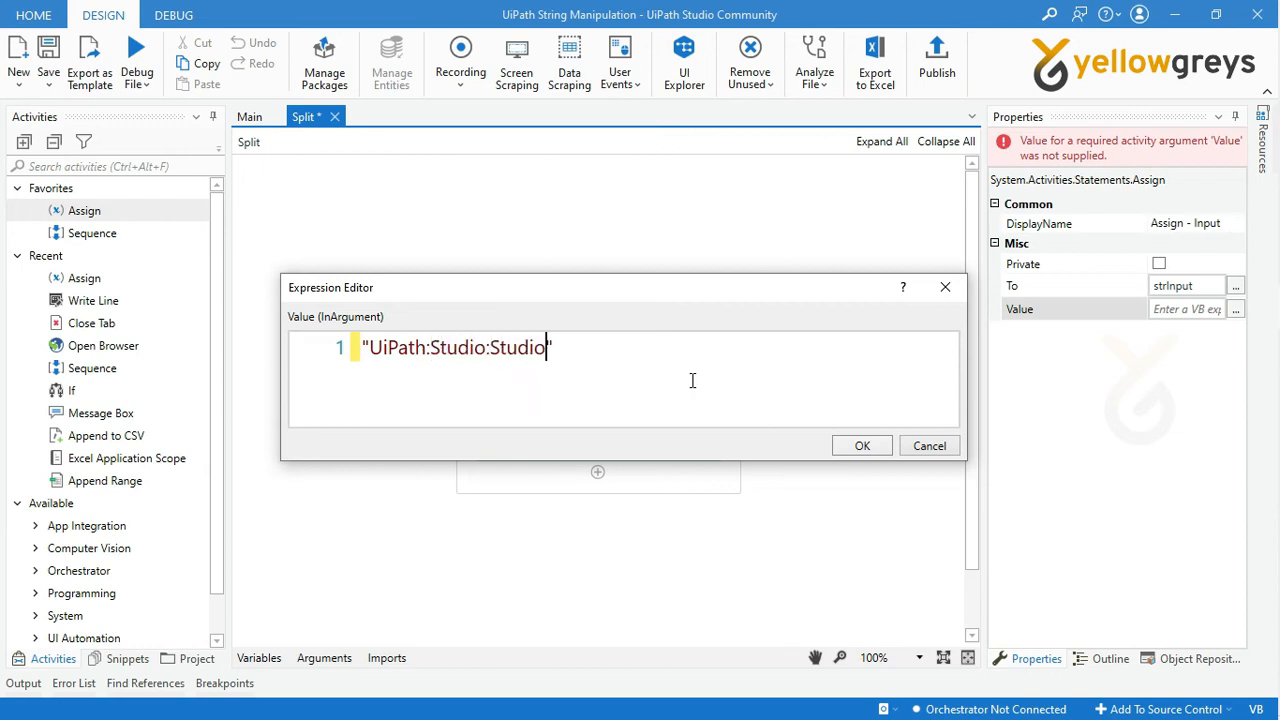
text(X:StudioPro)
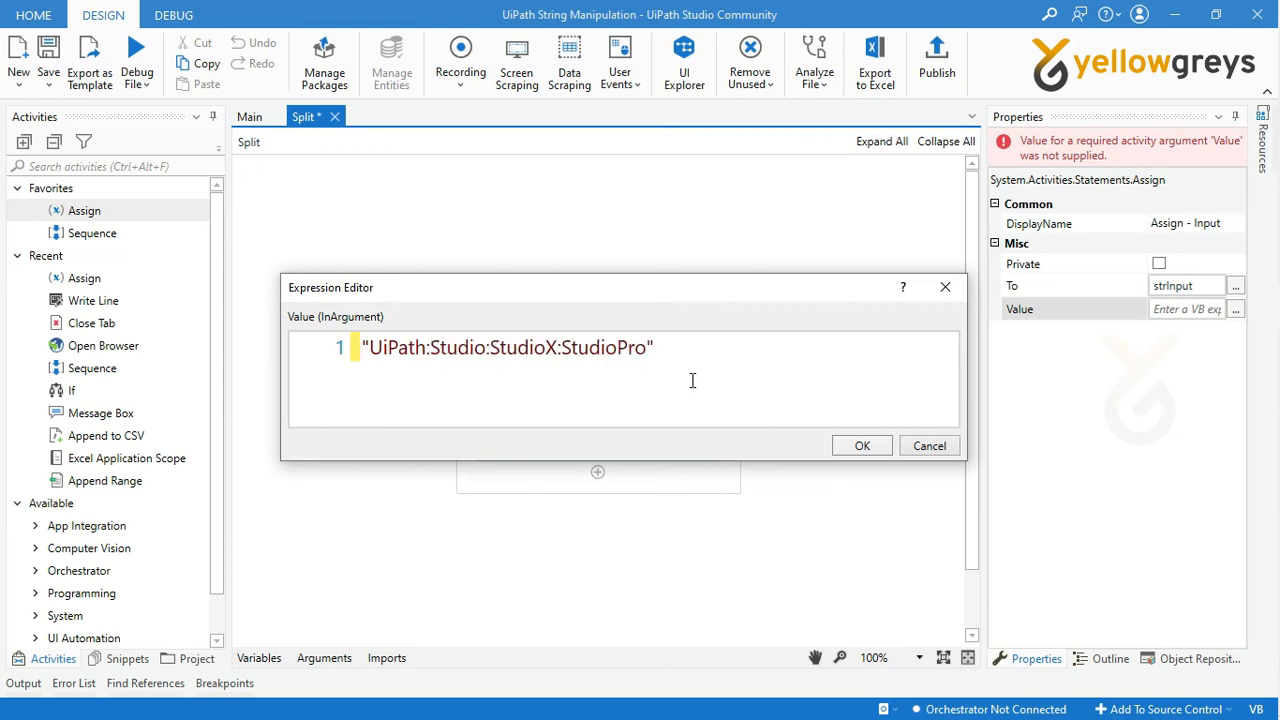
text(:Orchestrato)
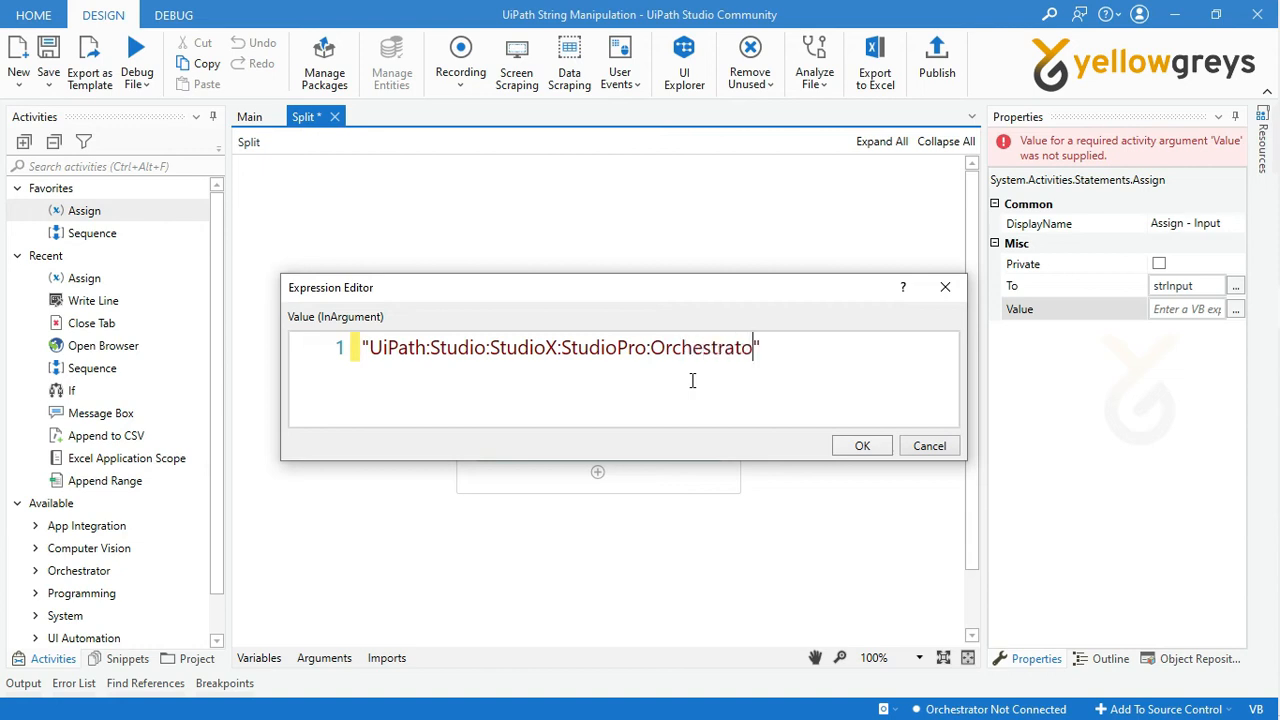
text(:Robot)
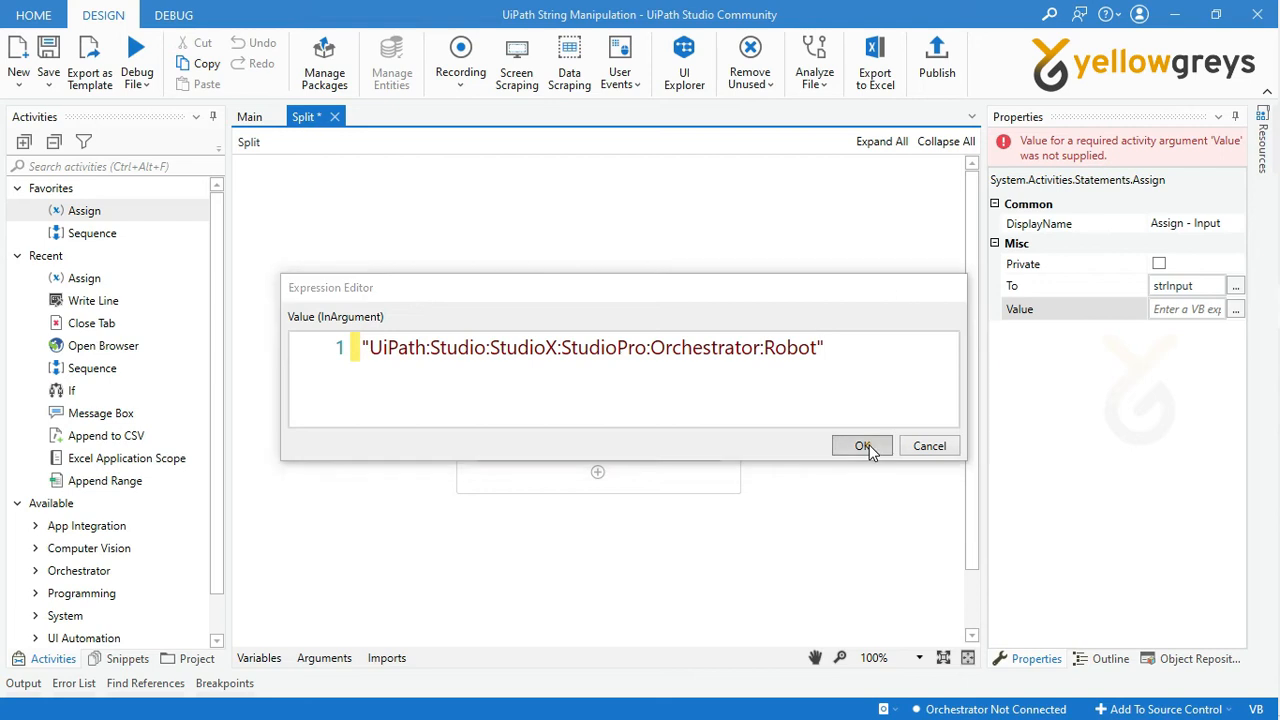
click(862, 444)
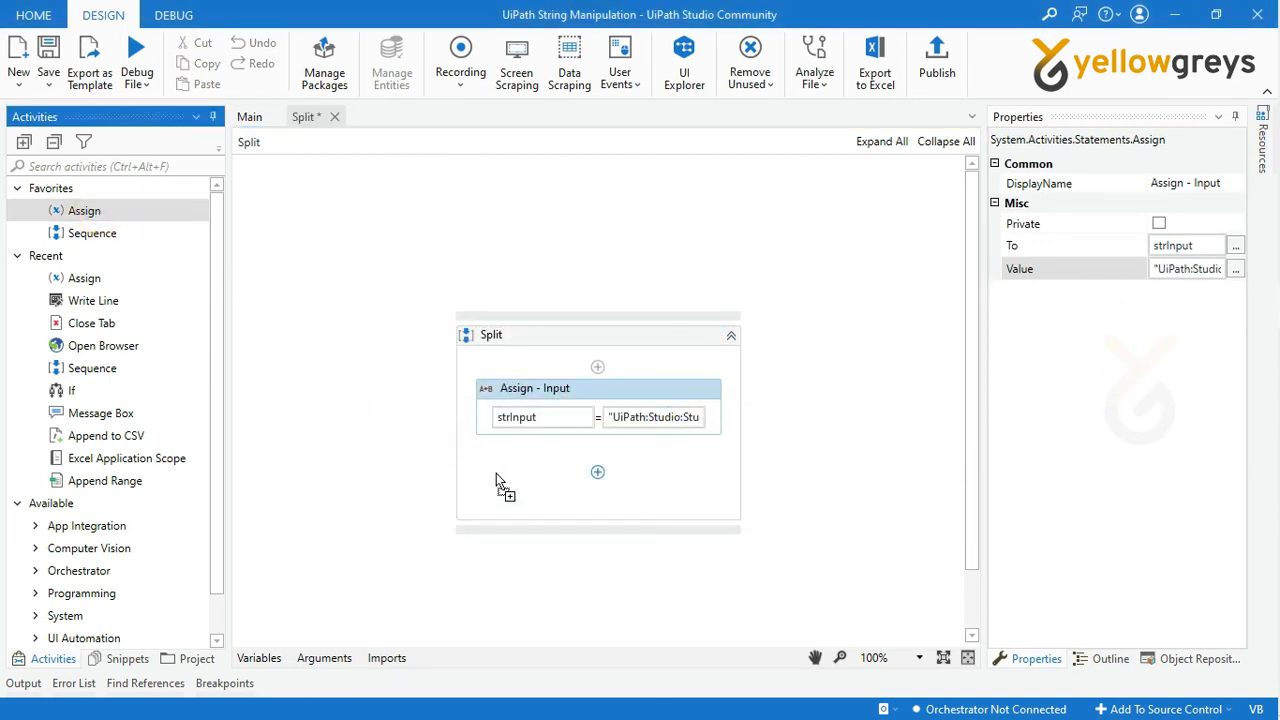
Add a second Assign whose target is the new variable strSplitOutput
click(596, 472)
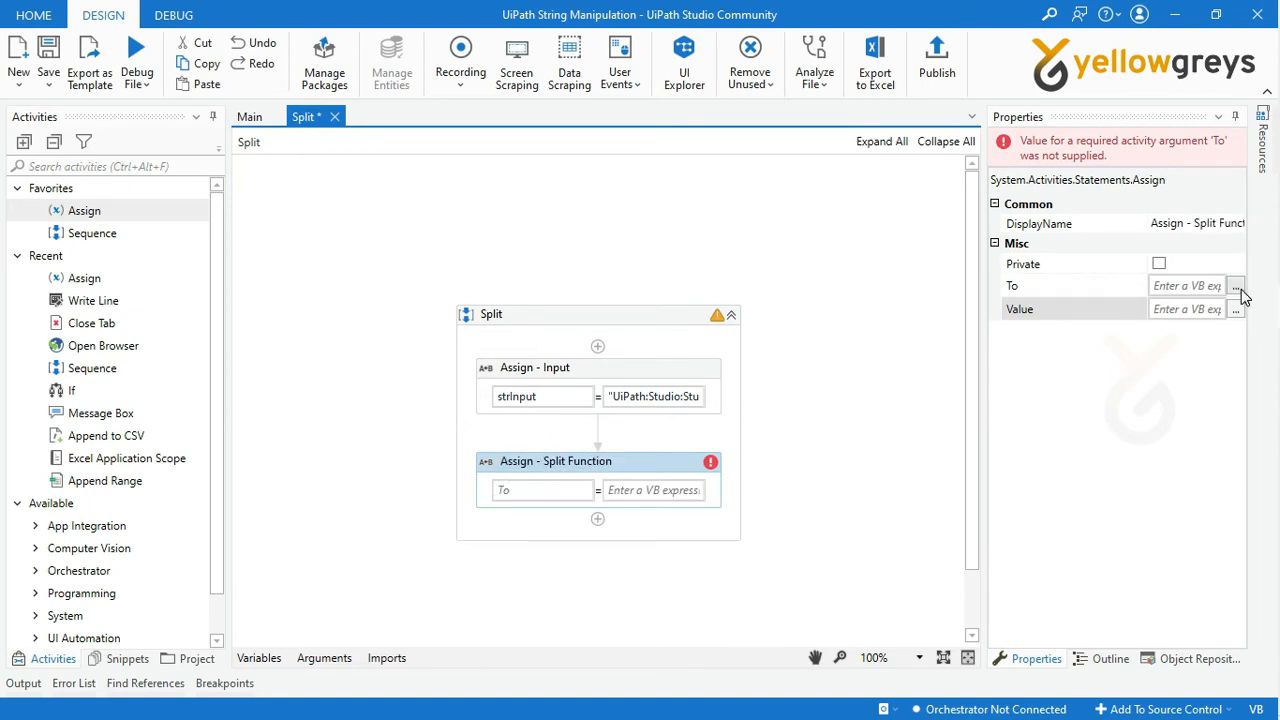
click(1236, 284)
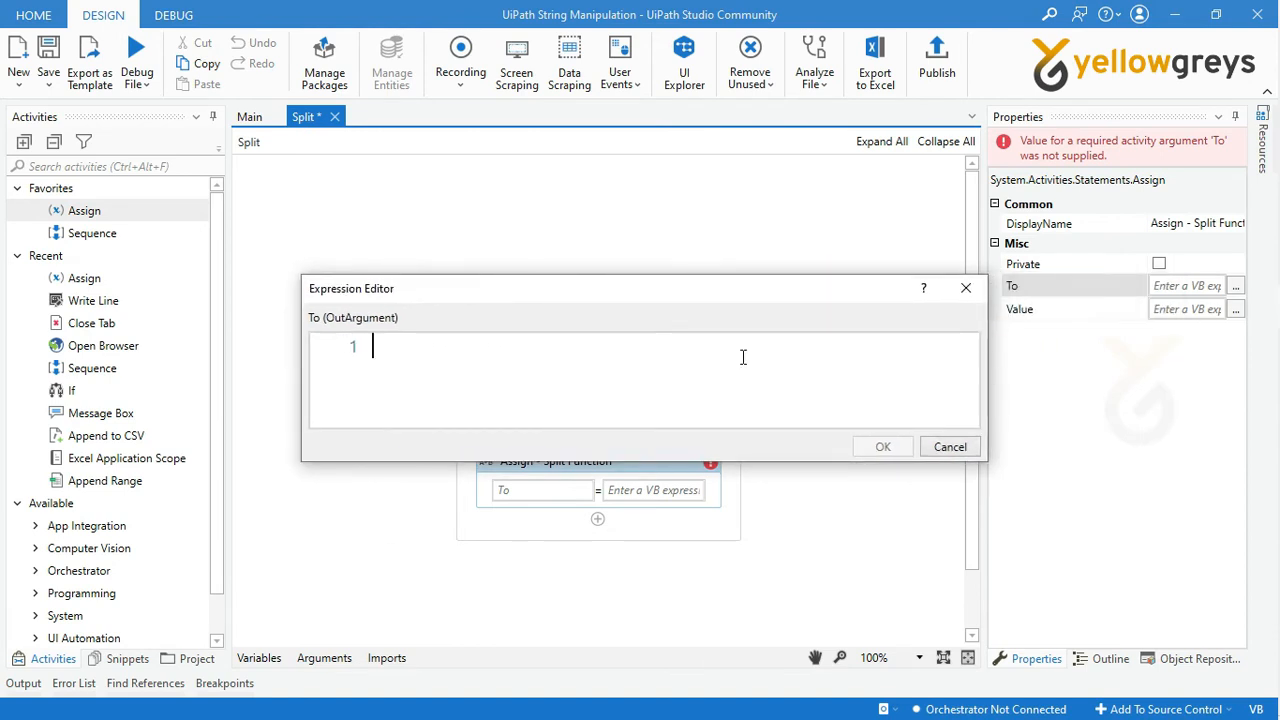
text(Set Var: str)
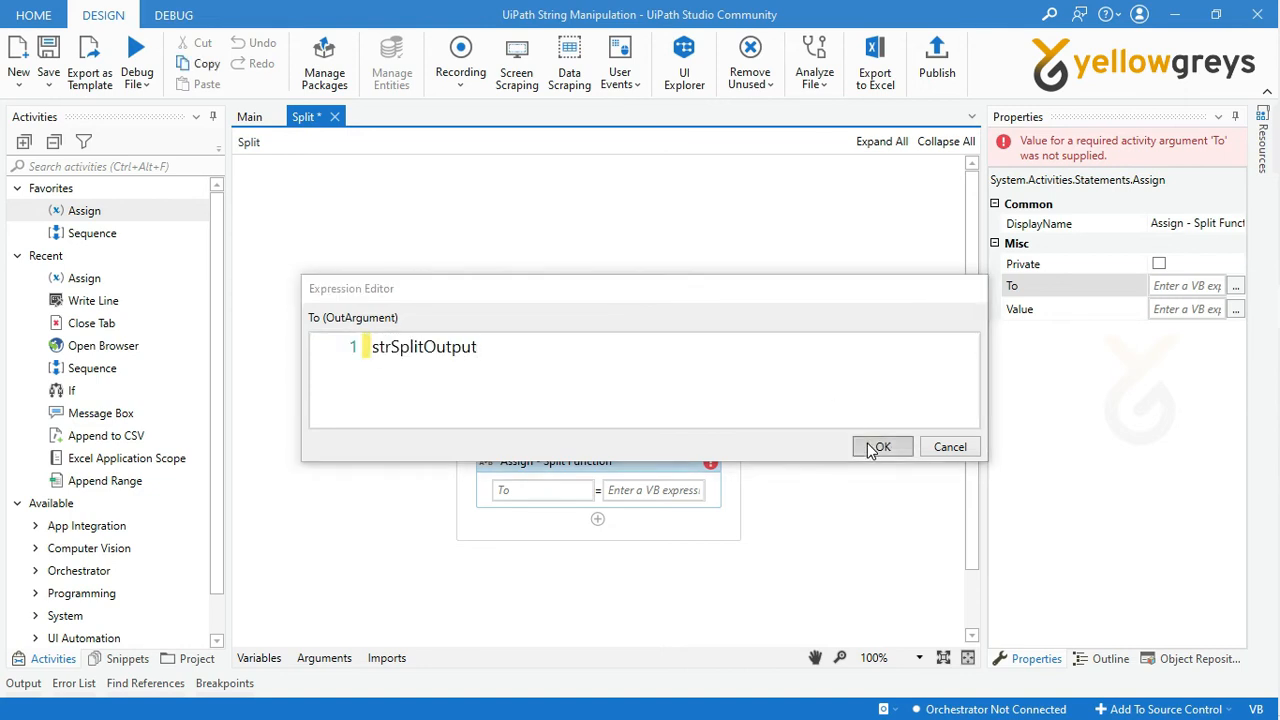
click(880, 446)
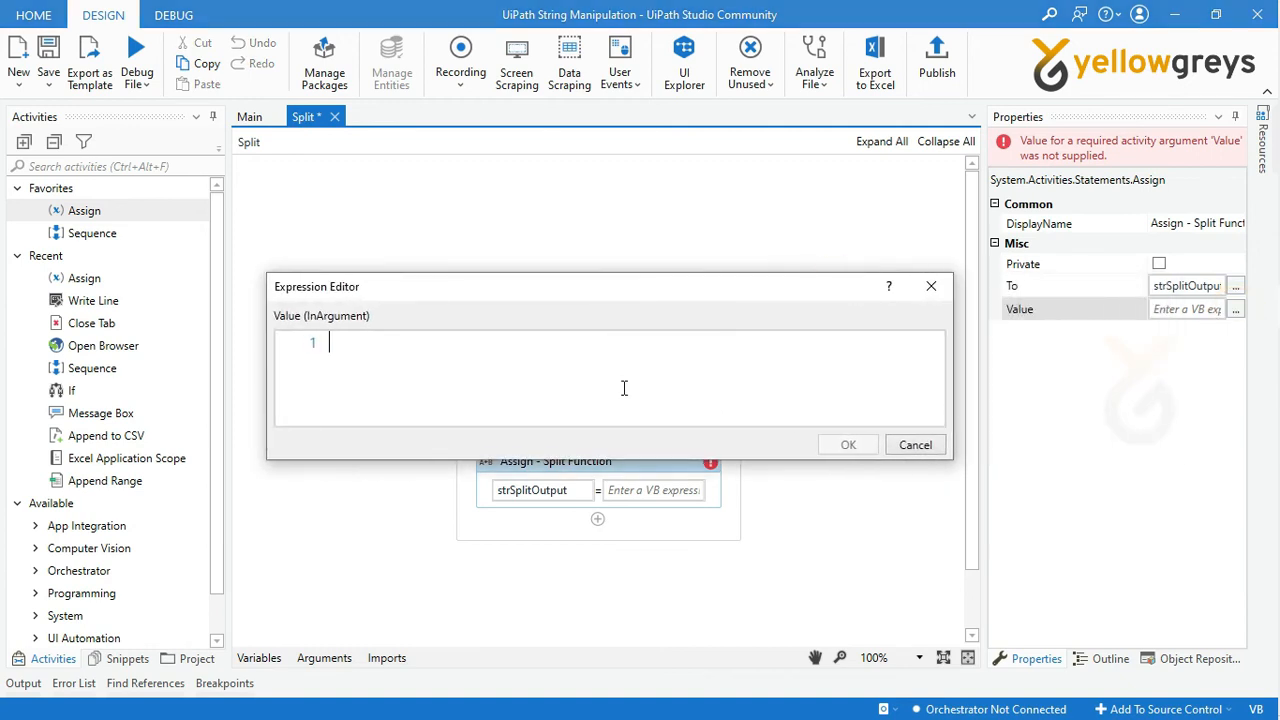
Set its value to Split(strInput,":")
text(sp)
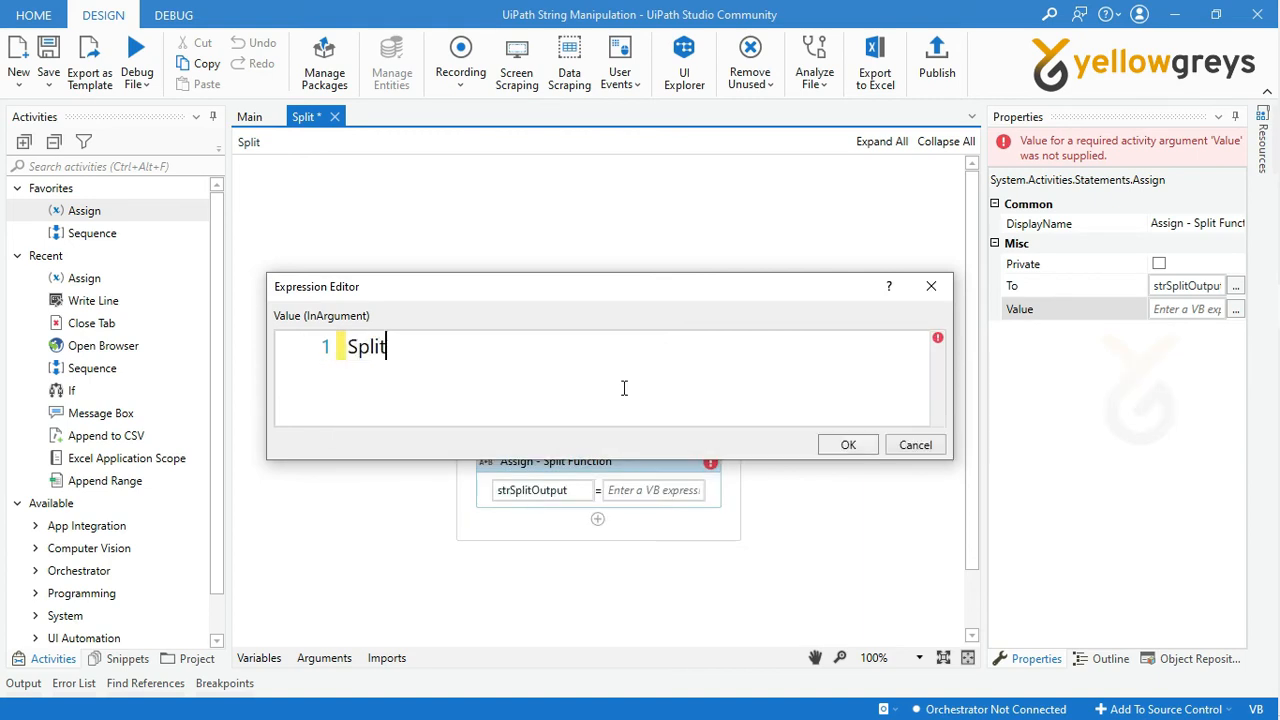
text(())
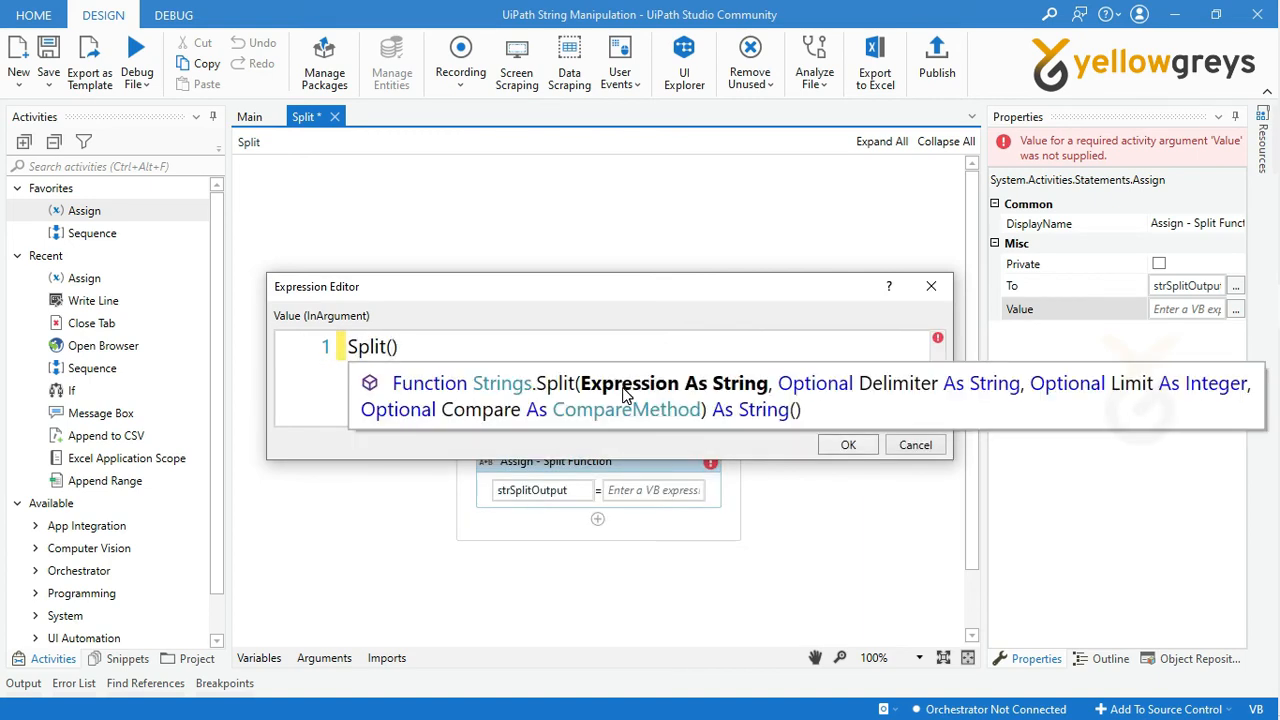
text(strInput)
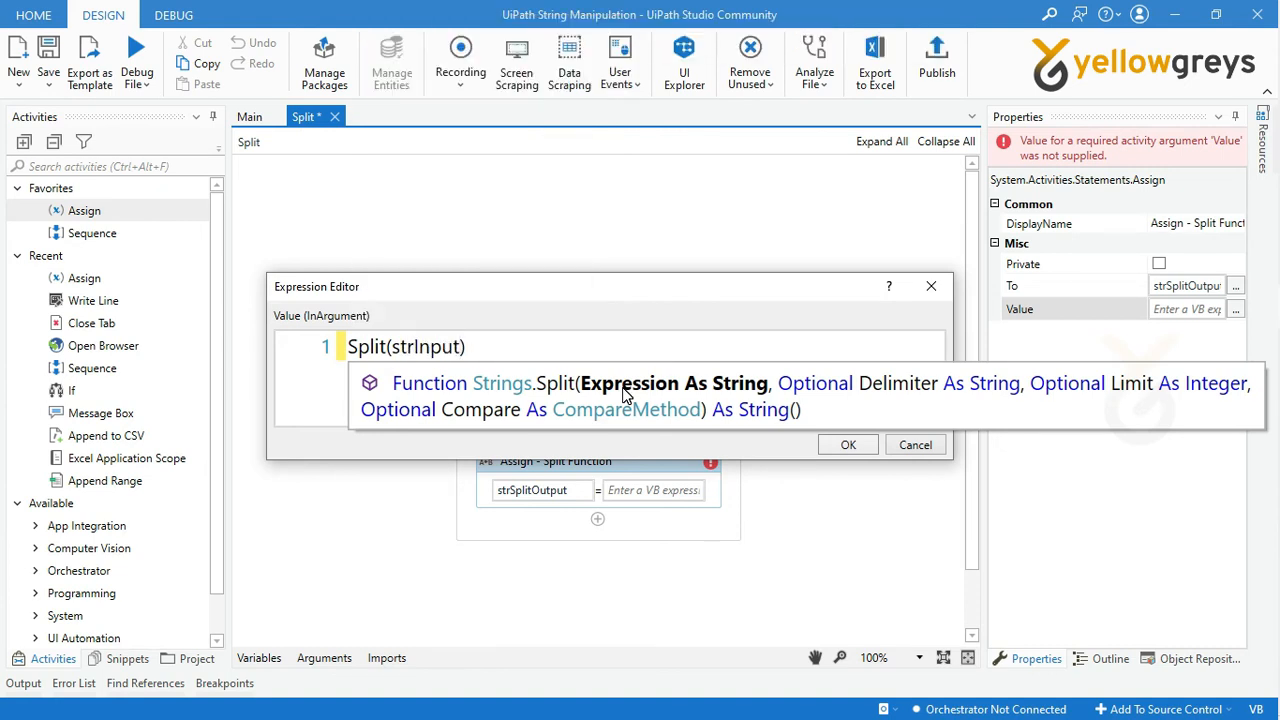
text(,")
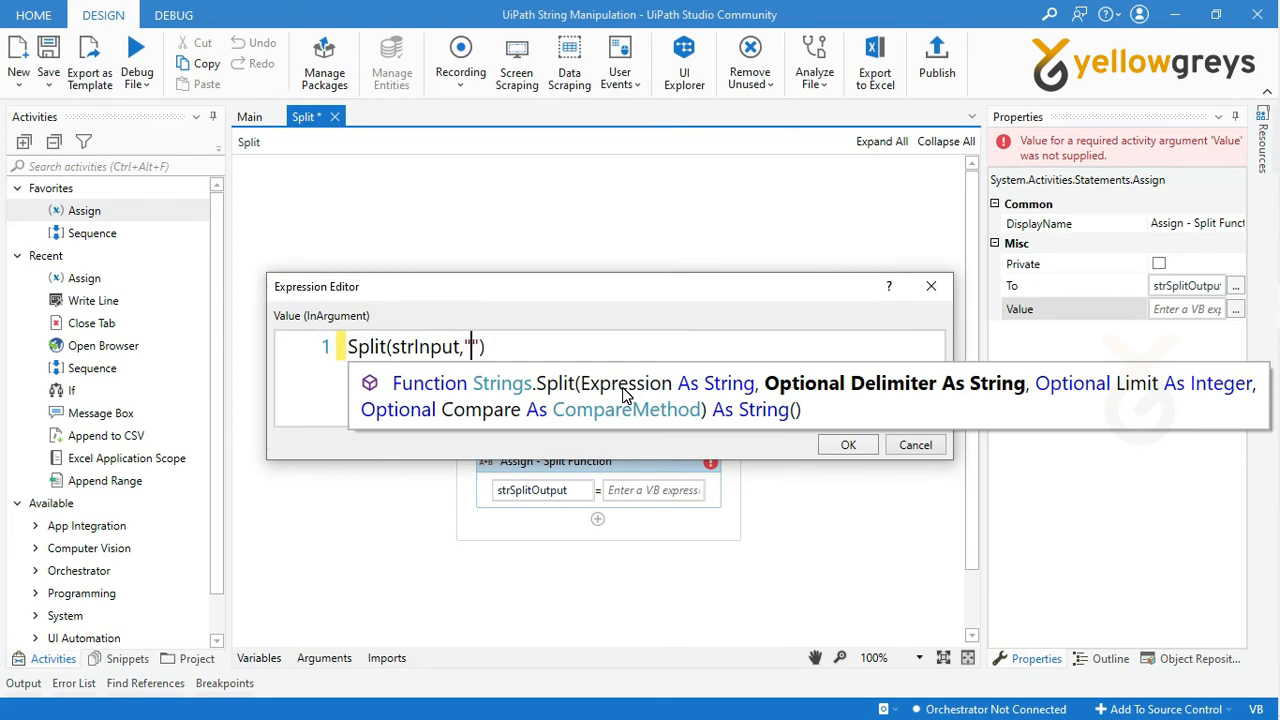
text(:)
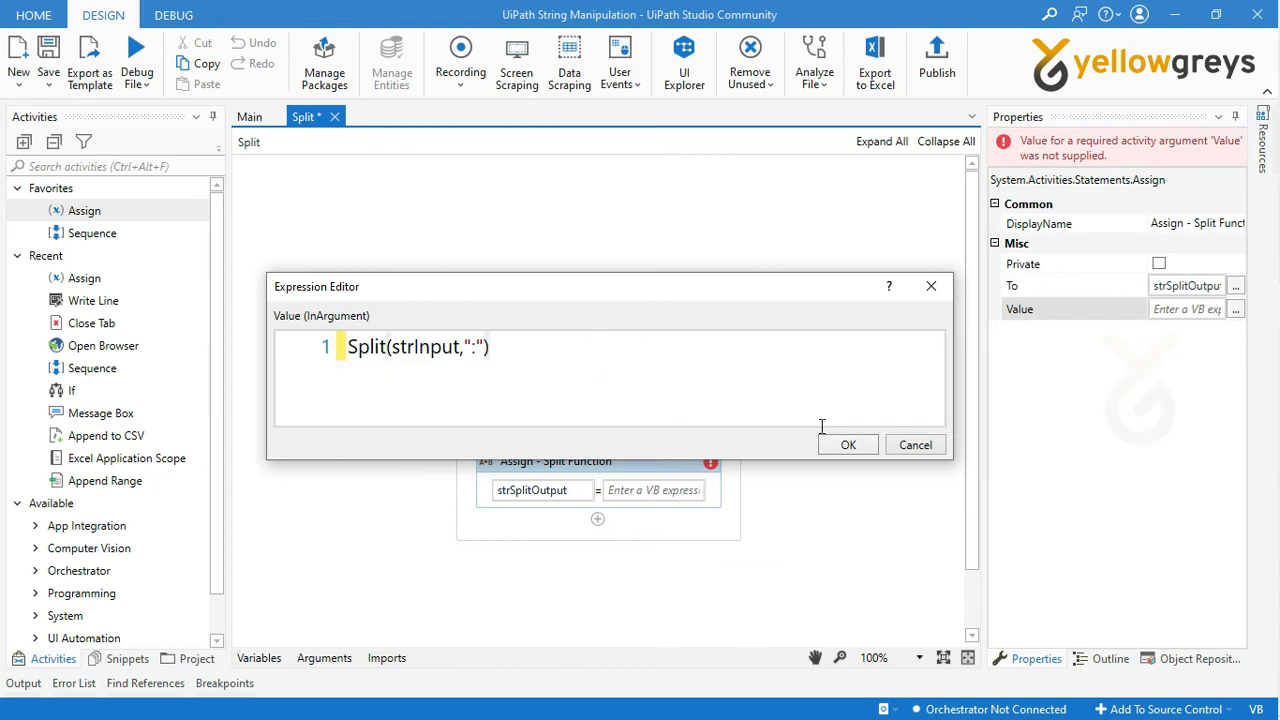
click(848, 444)
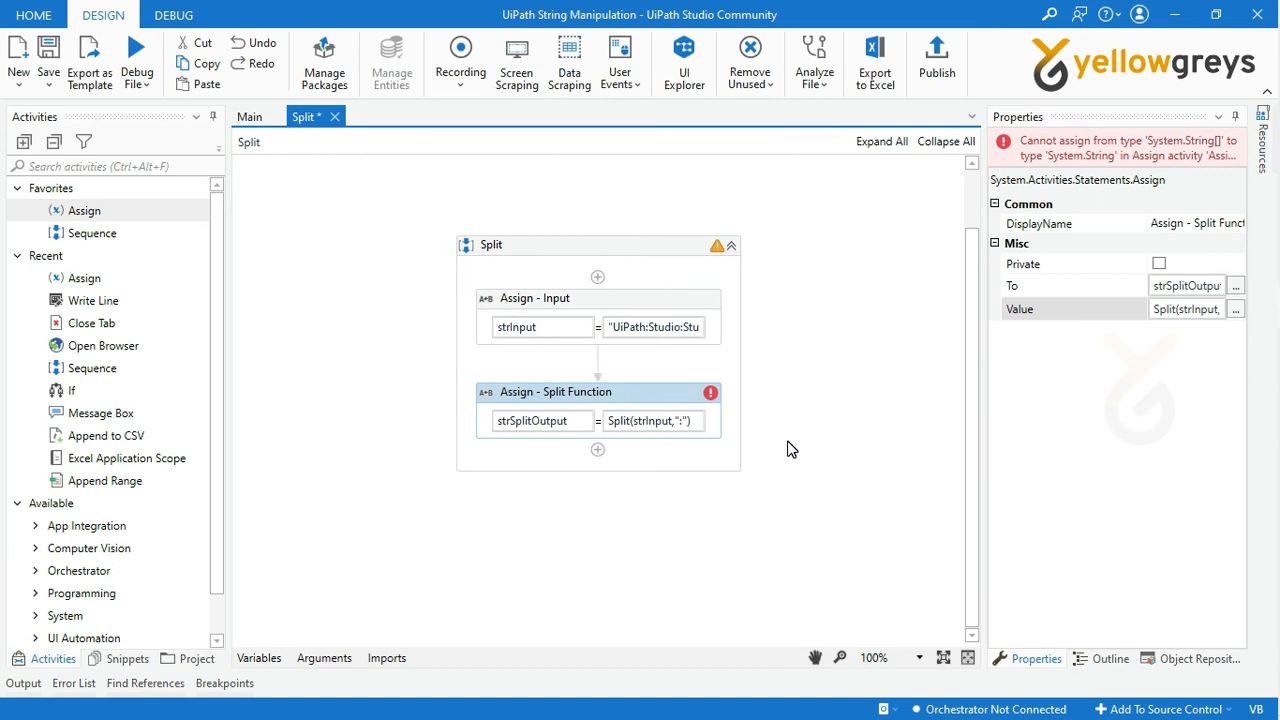
mouse_move(710, 392)
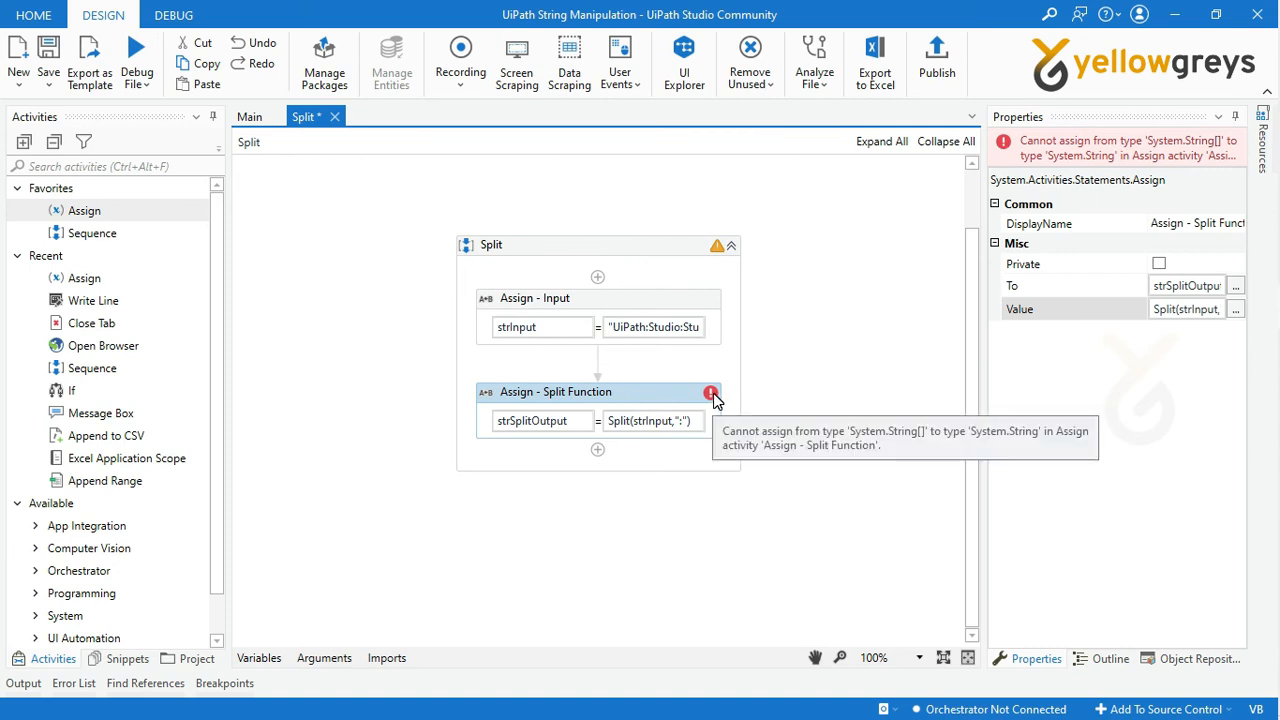
mouse_move(258, 656)
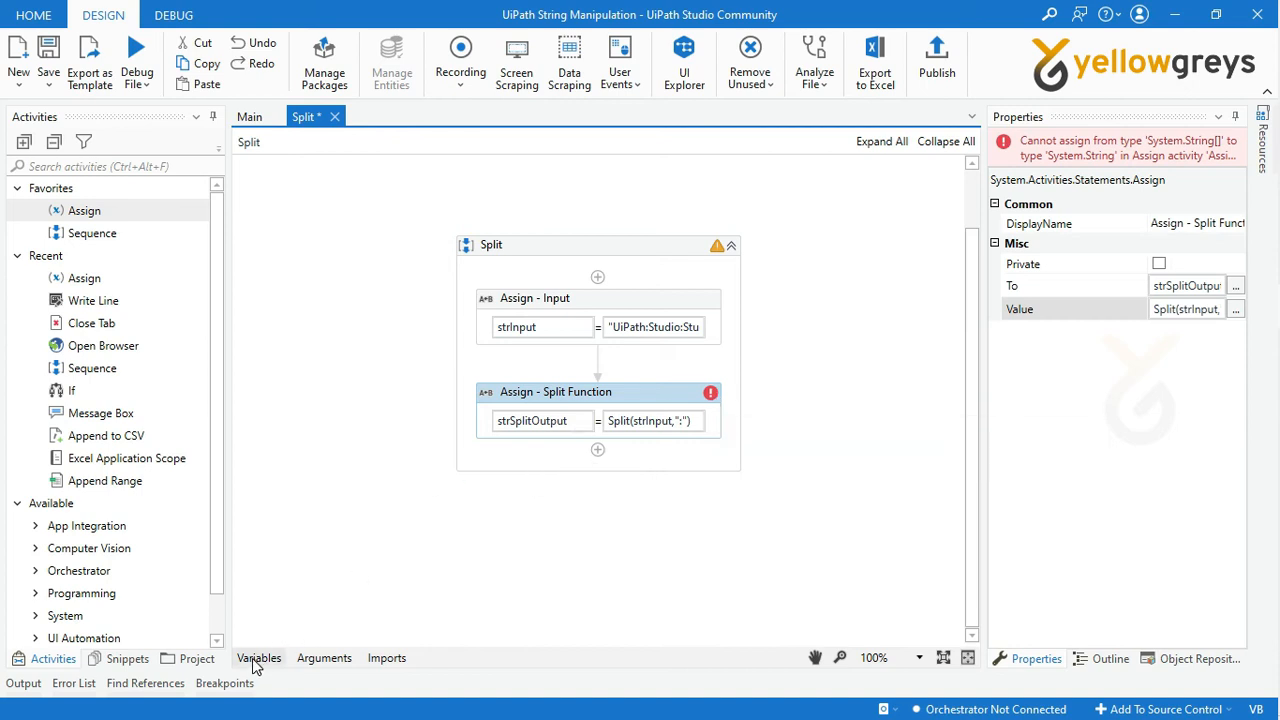
In the Variables panel, change strSplitOutput's type to Array of String
click(258, 656)
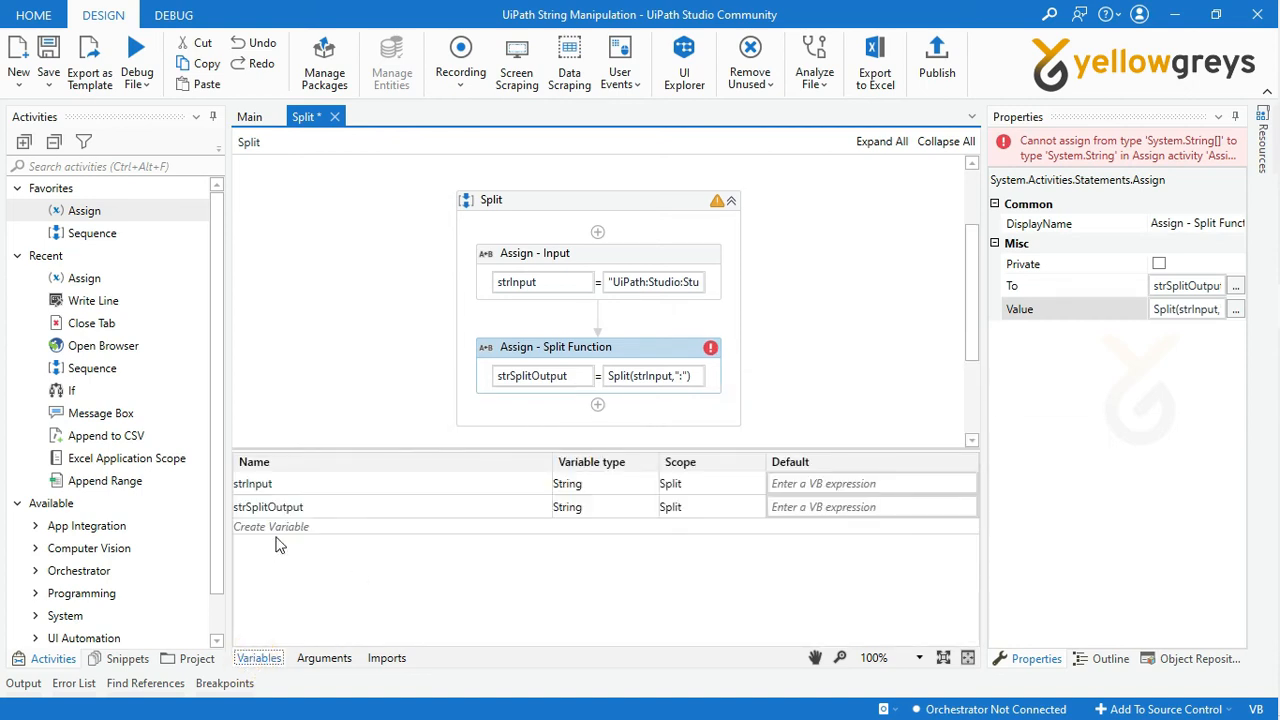
click(604, 506)
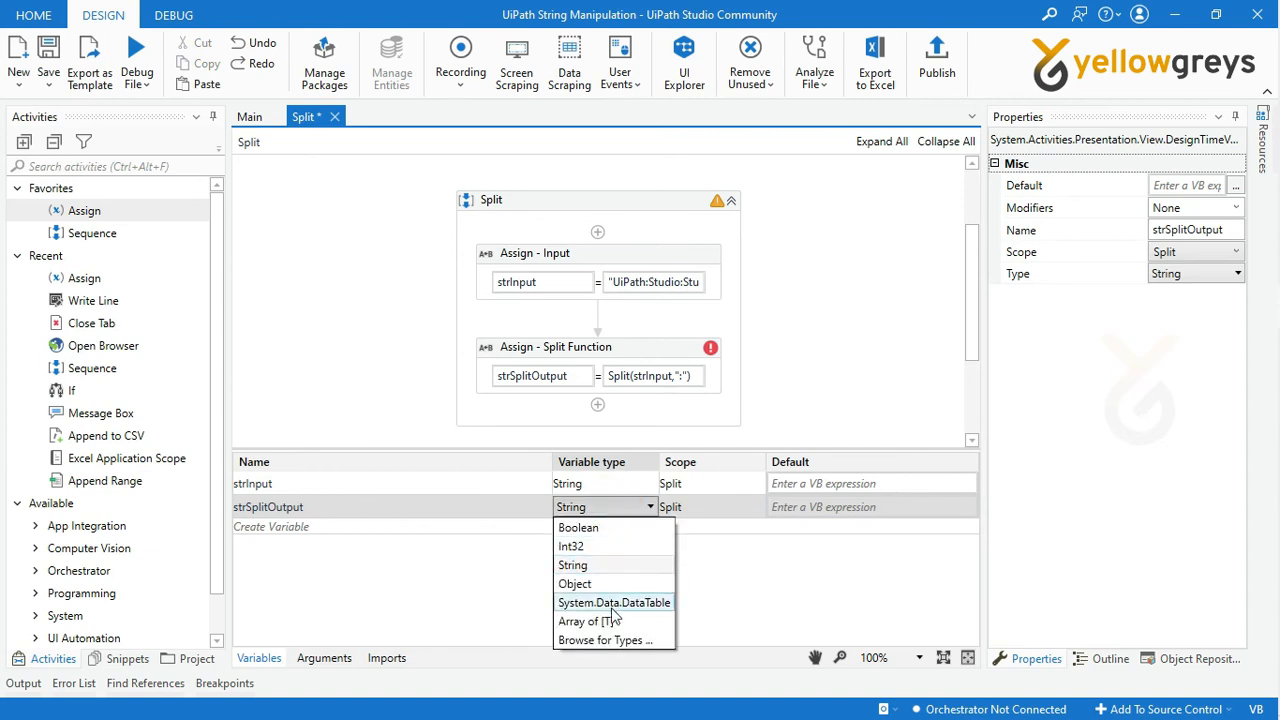
click(588, 620)
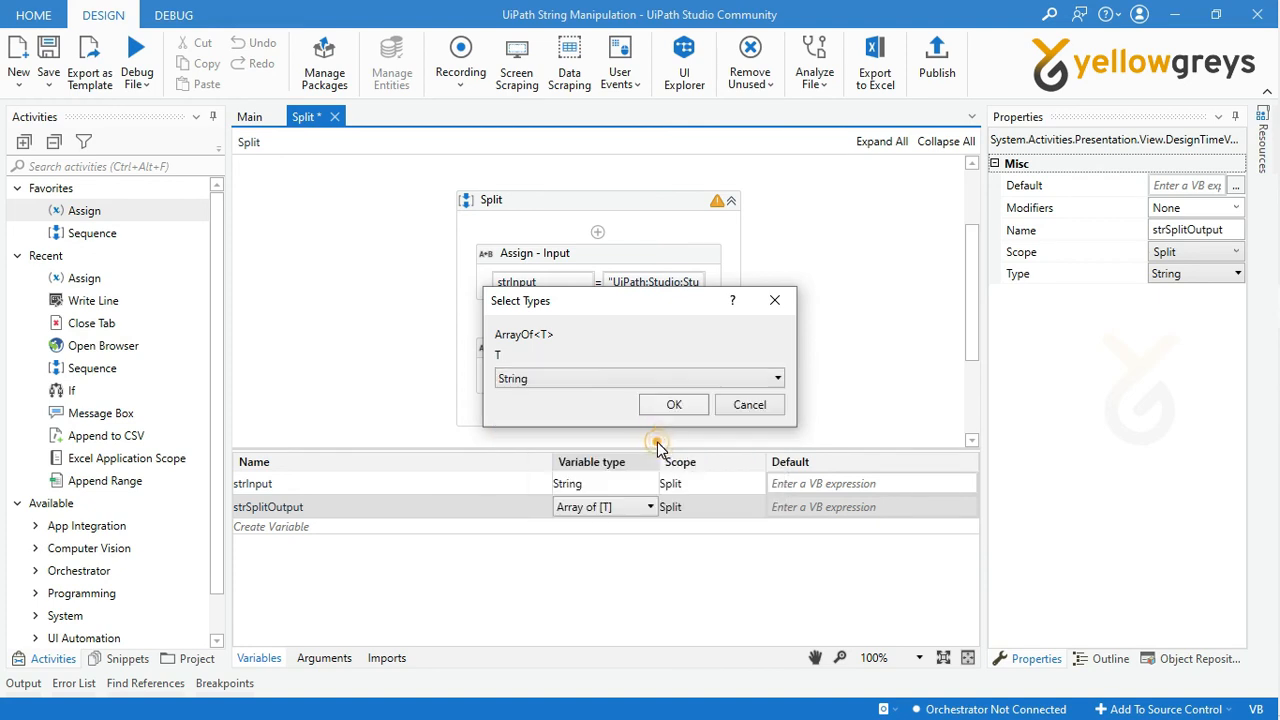
click(672, 404)
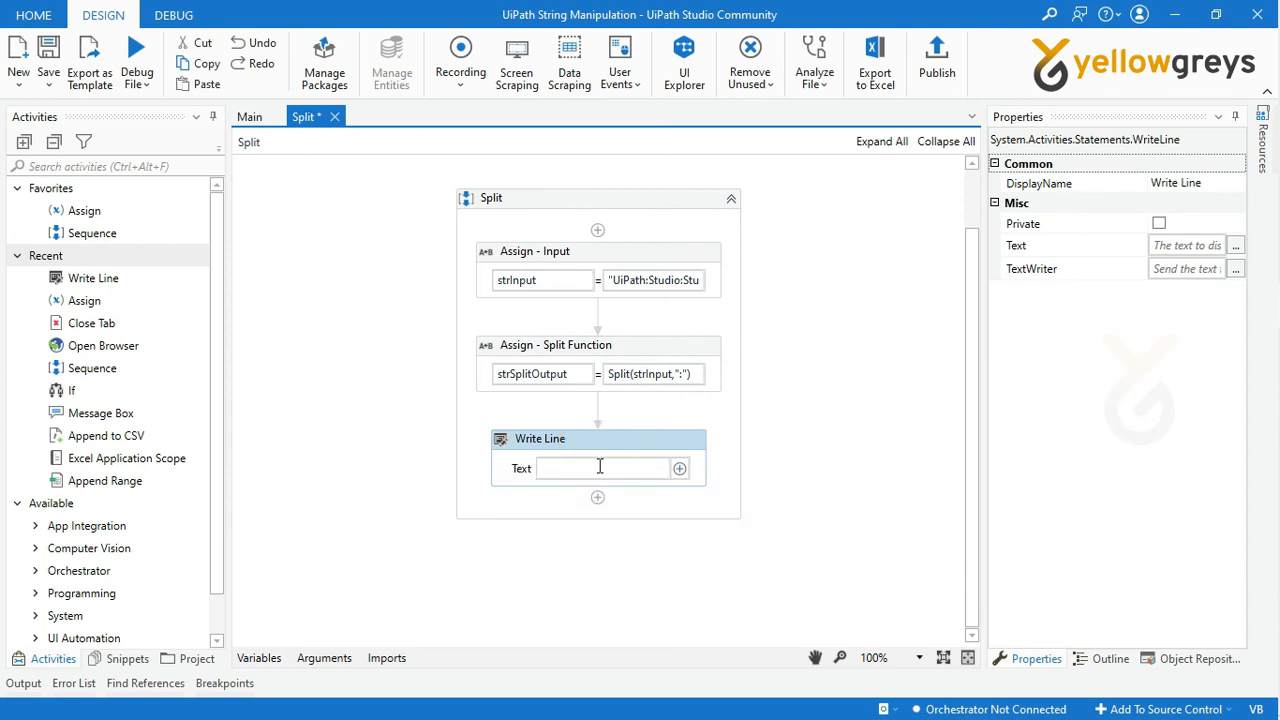
Enter strSplitOutput(1) as the Write Line text
text(strSplitOutput)
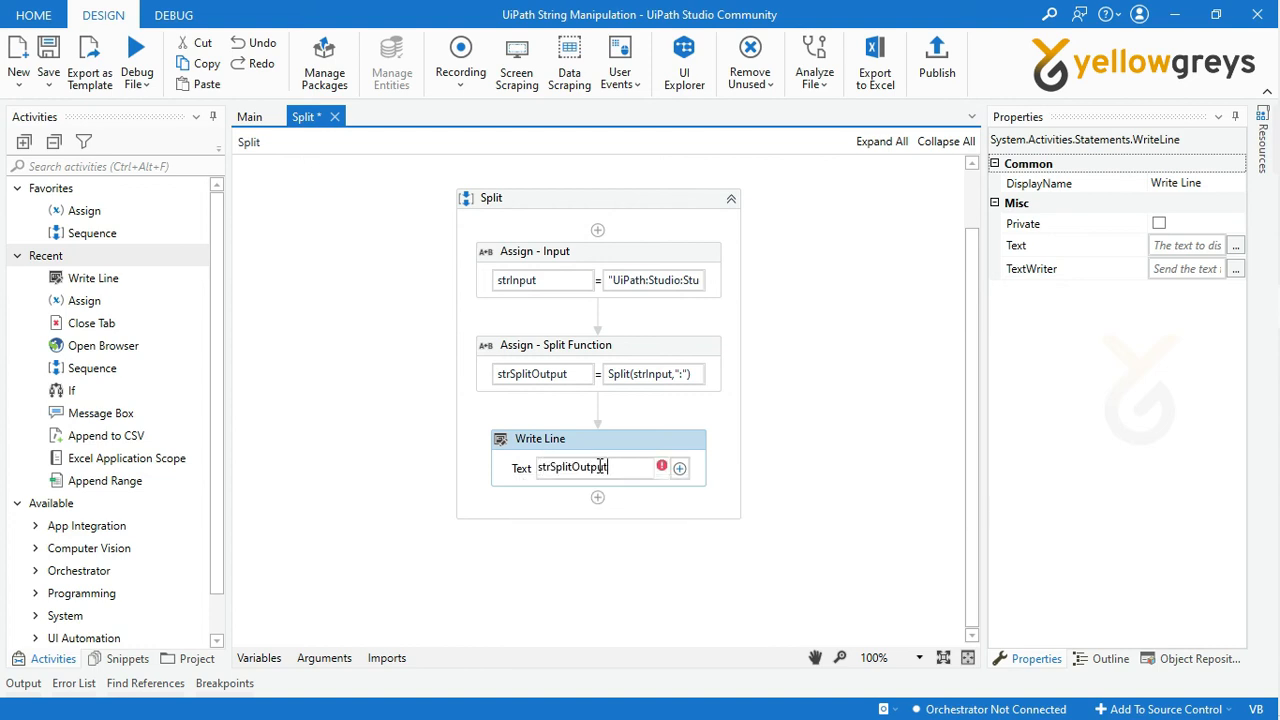
text(())
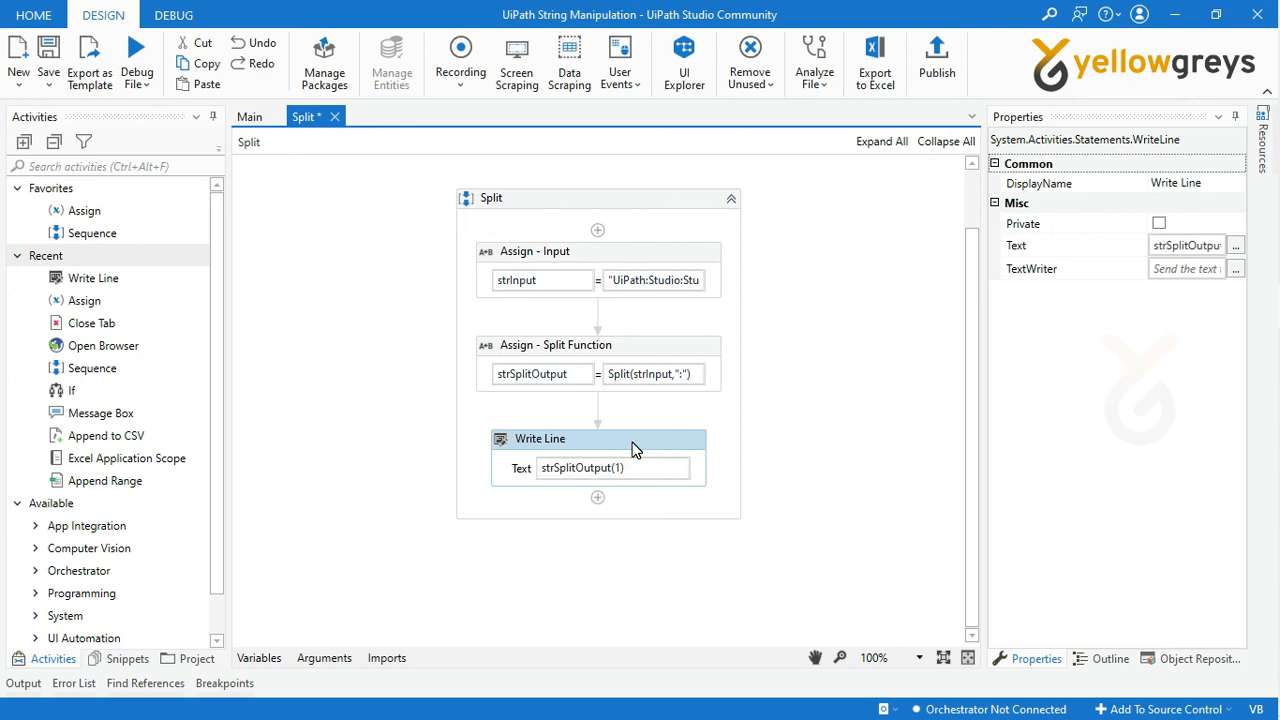
mouse_move(470, 332)
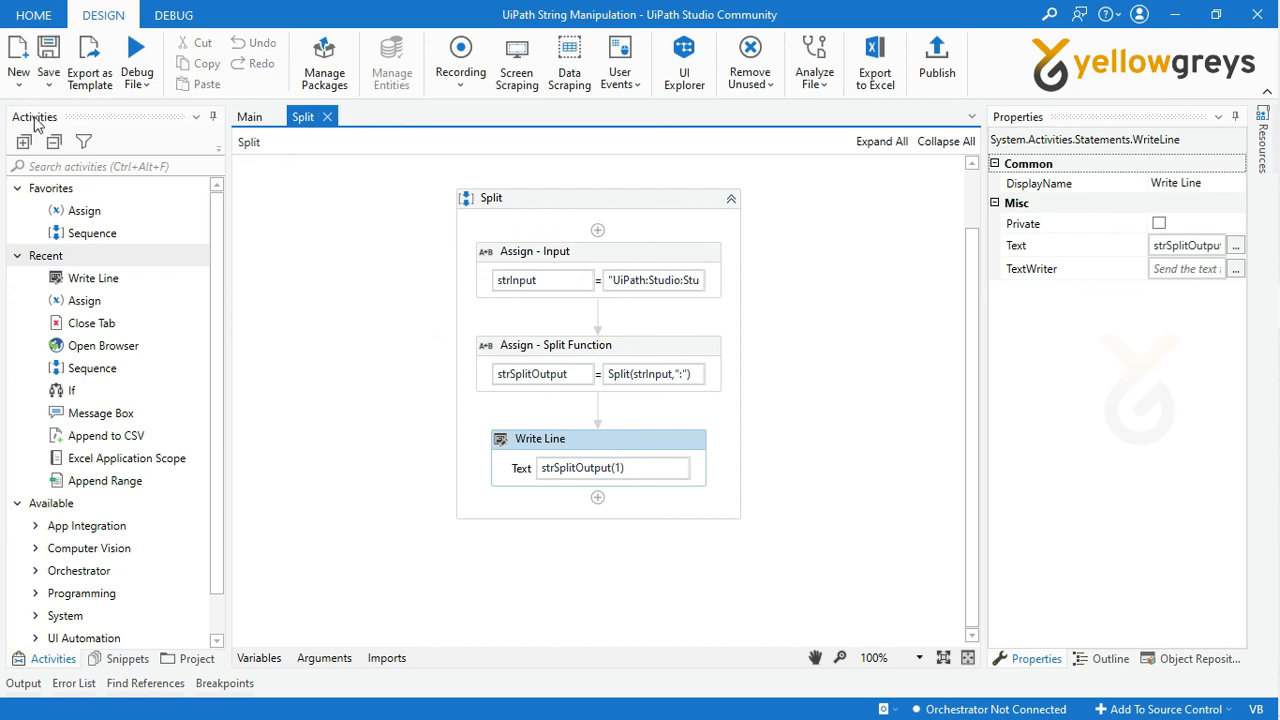
Run the Split sequence and open the Message Details of the 'Studio' output line
click(136, 84)
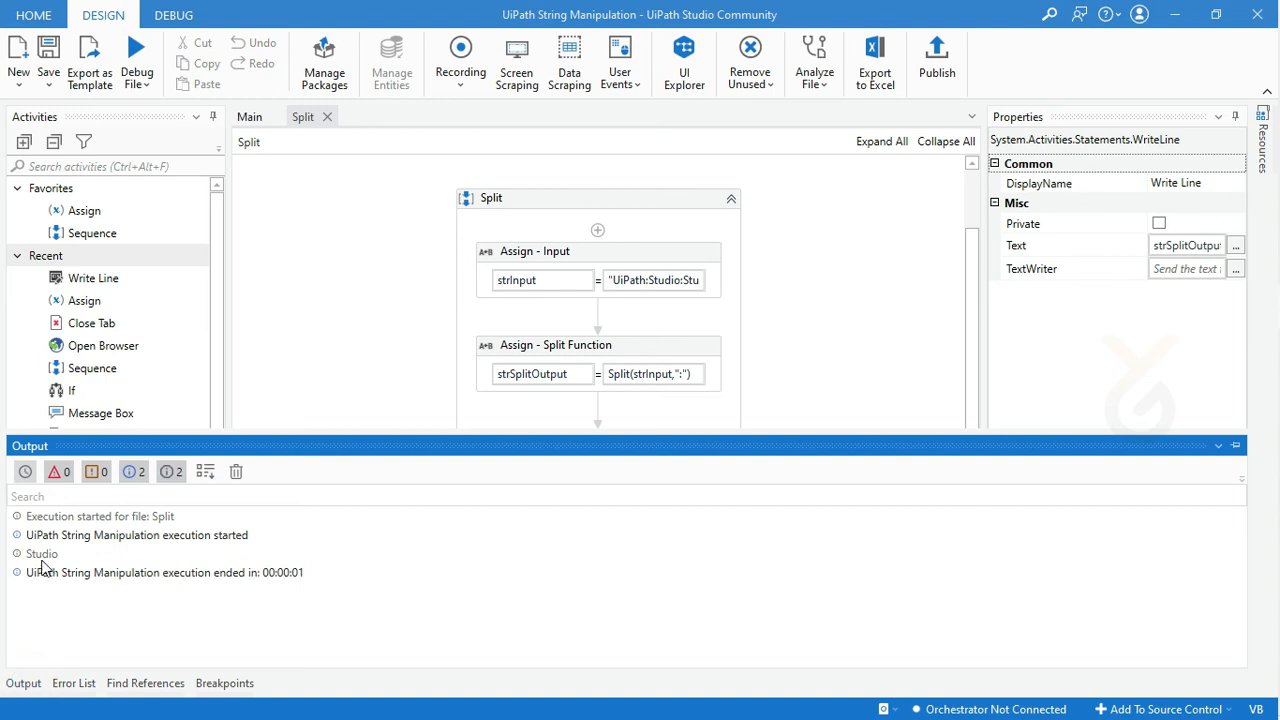
double_click(42, 554)
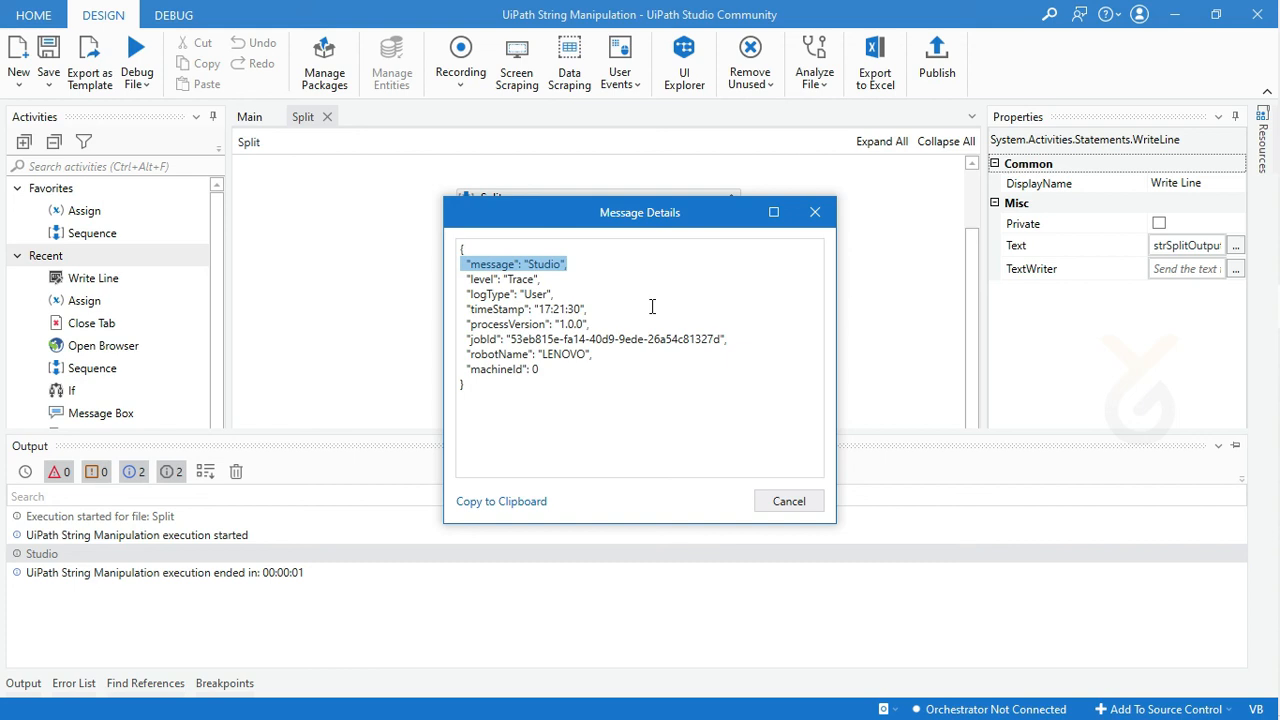
mouse_move(774, 468)
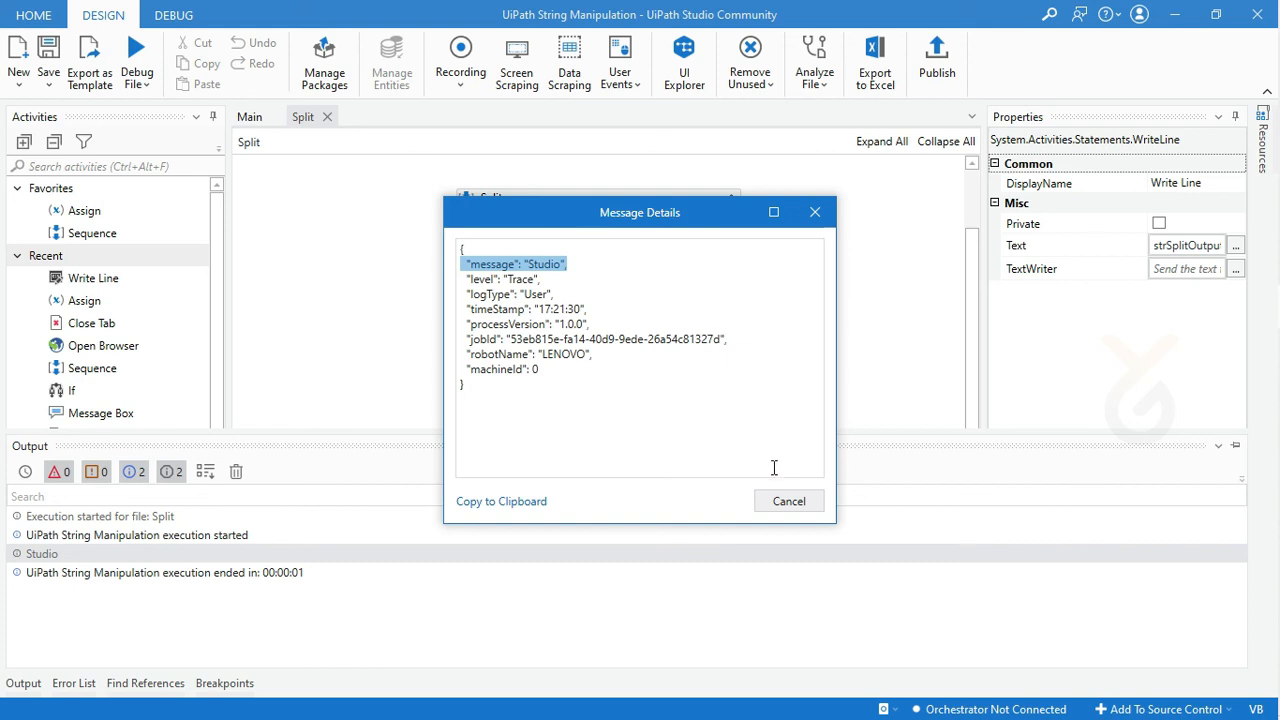